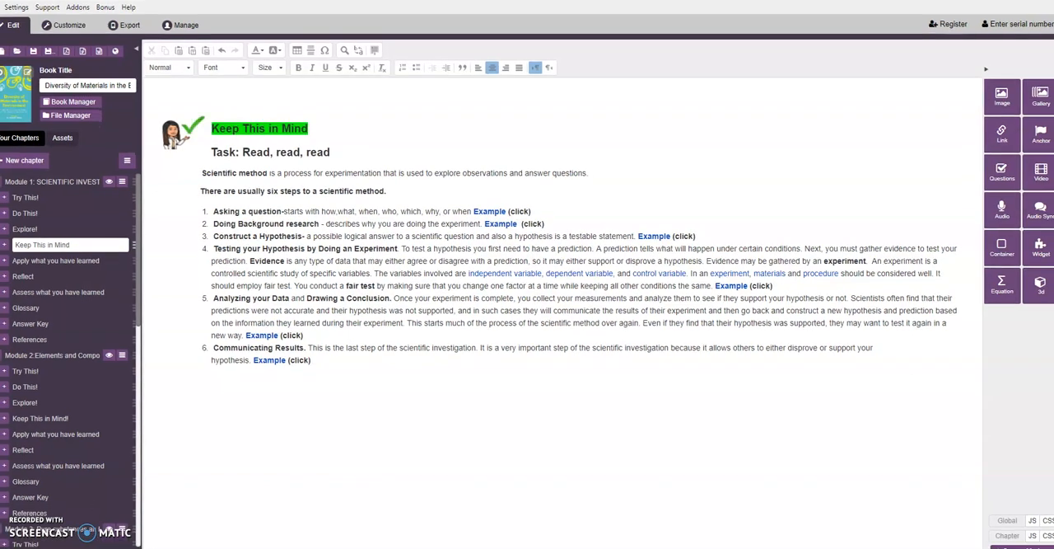
mouse_move(594, 90)
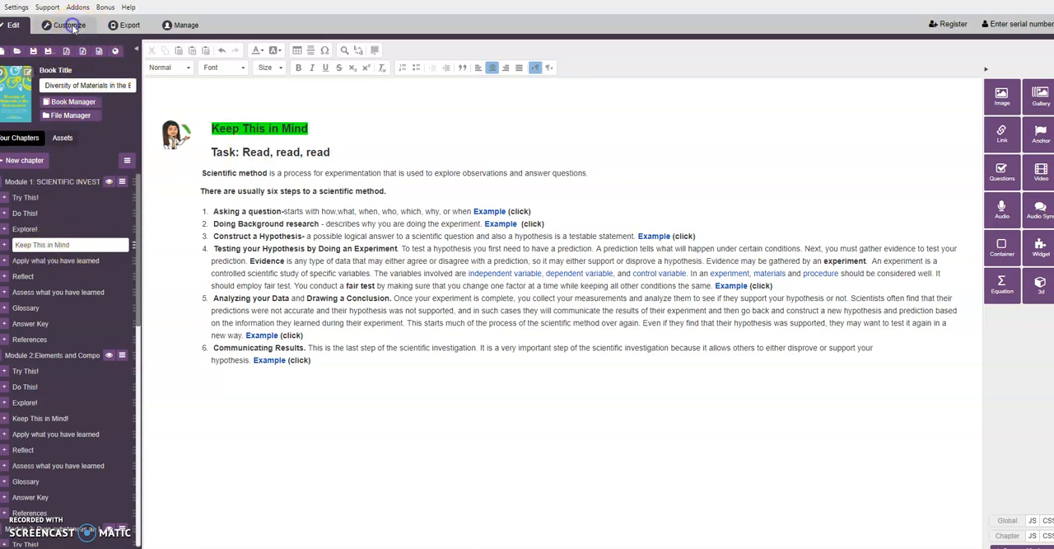
Step: Scroll the reader preview of the Keep This in Mind chapter to step 5 and dismiss the dependent-variable definition
left_click(68, 25)
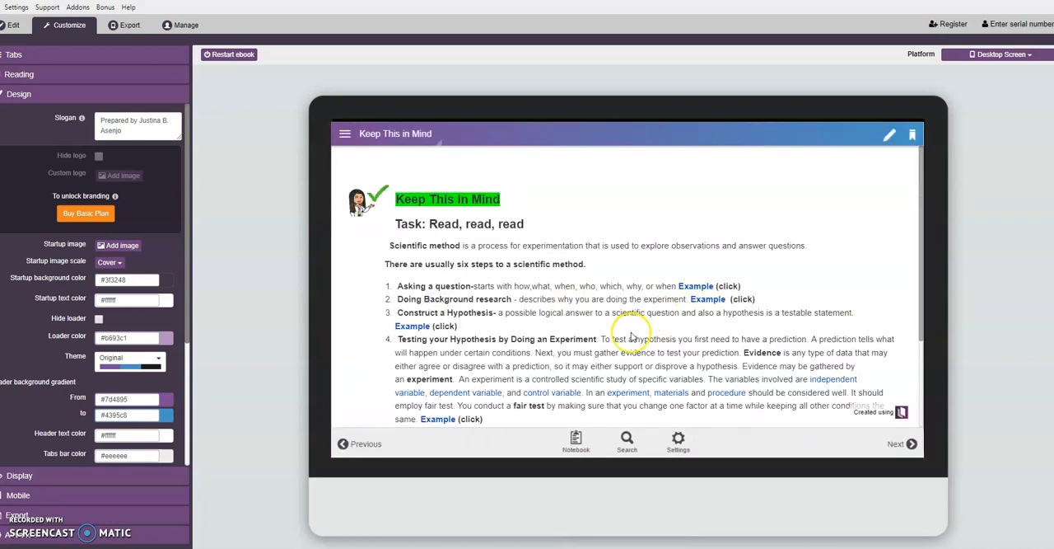
scroll("down", 3)
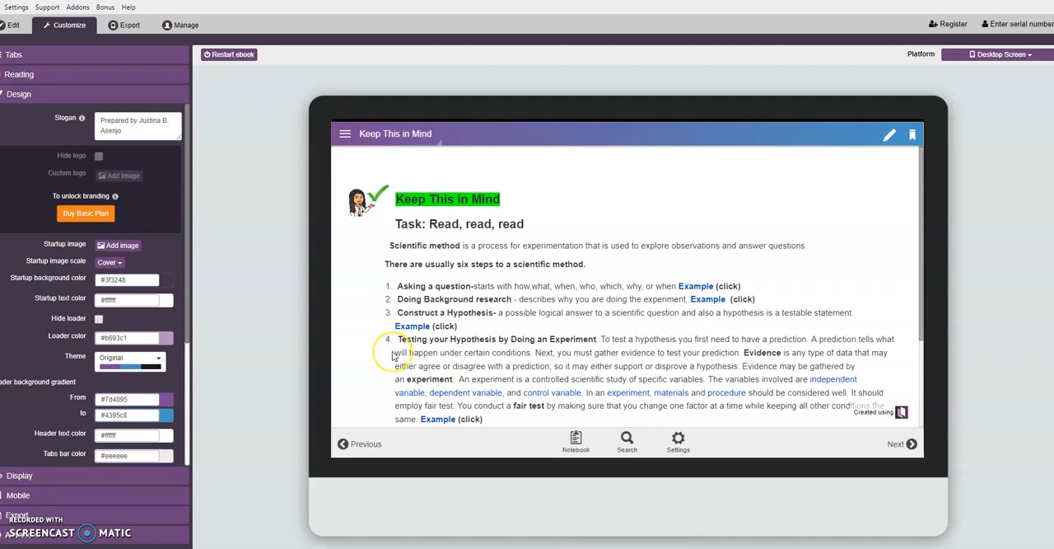
mouse_move(605, 385)
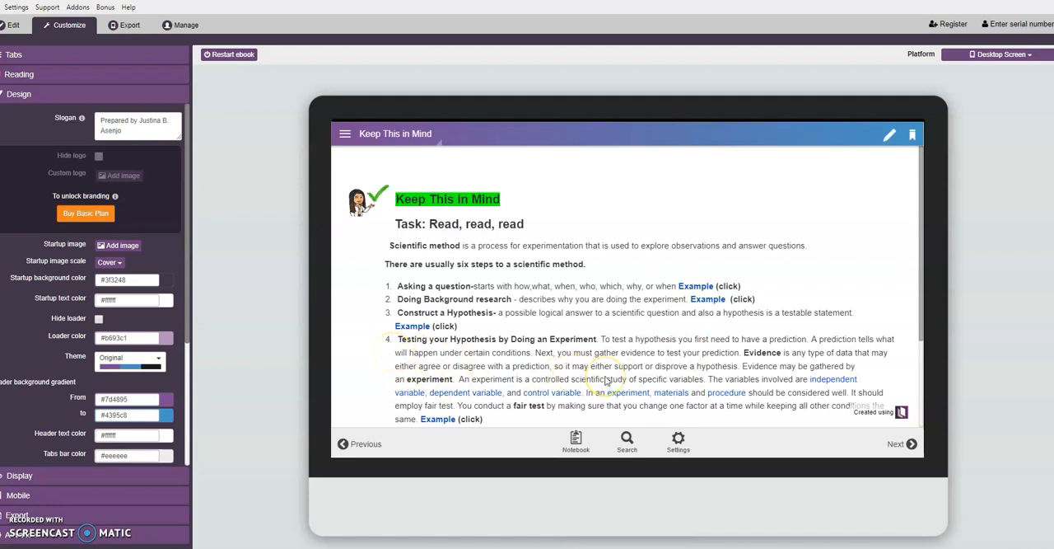
mouse_move(766, 399)
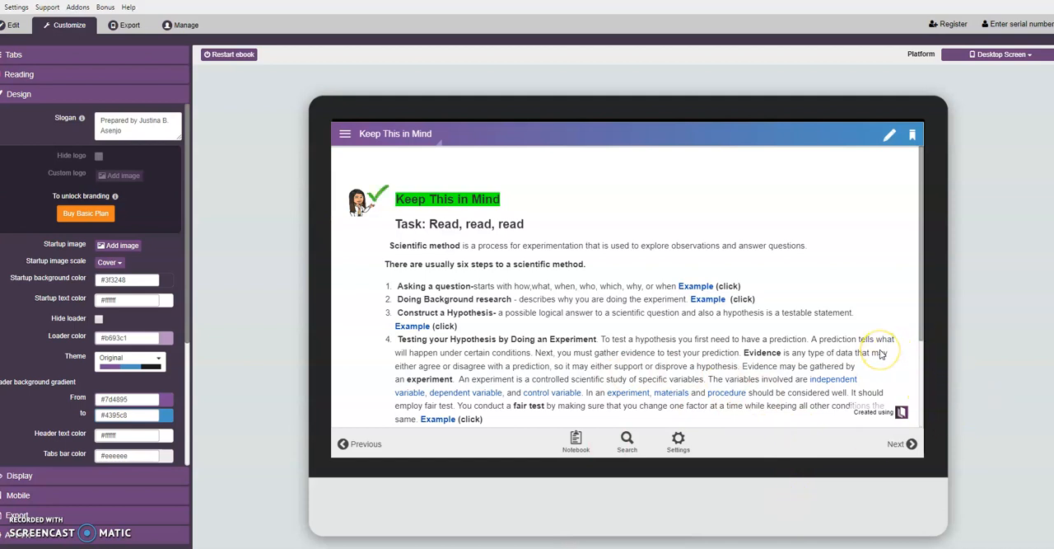
mouse_move(789, 393)
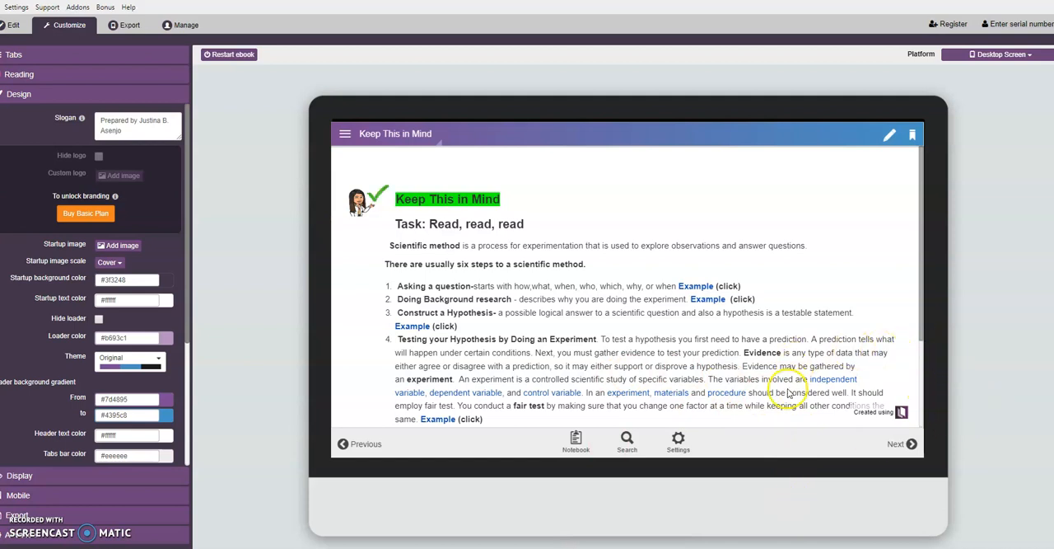
mouse_move(791, 358)
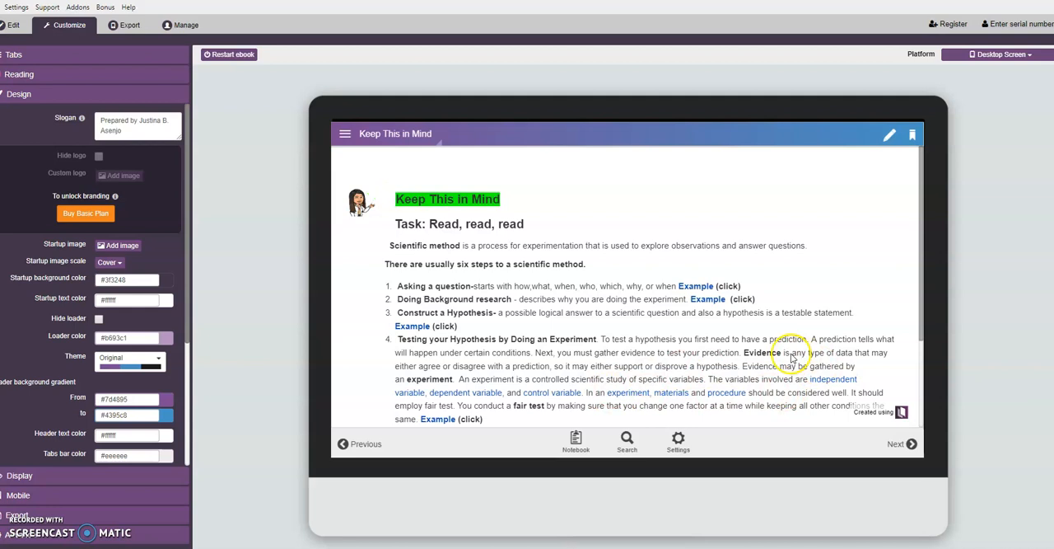
scroll("down", 3)
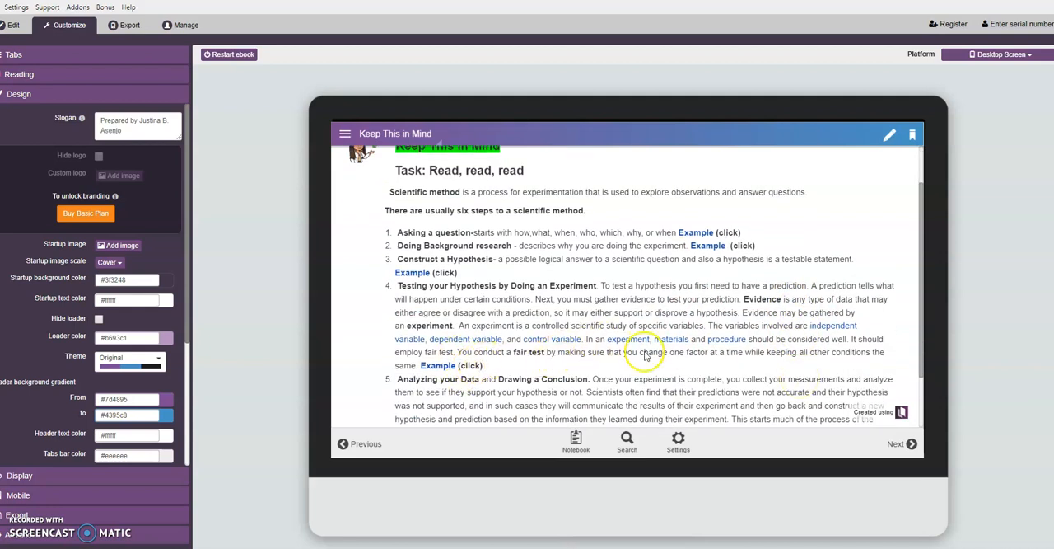
mouse_move(813, 331)
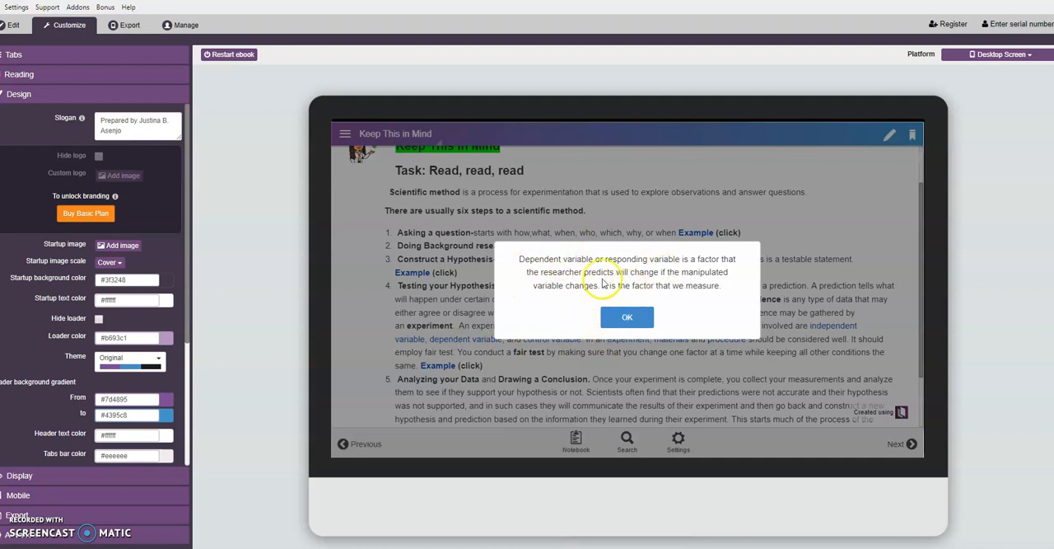
mouse_move(586, 335)
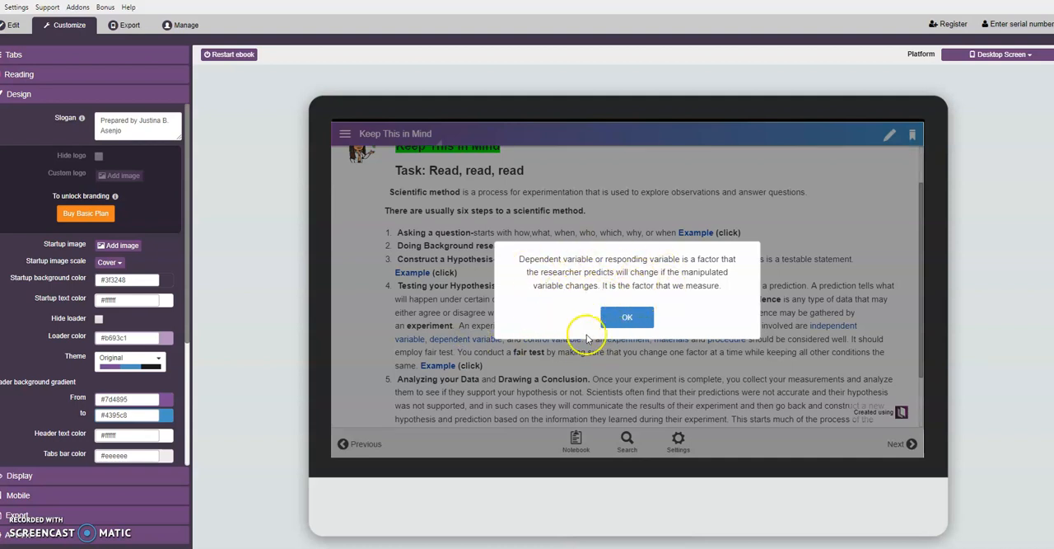
left_click(627, 317)
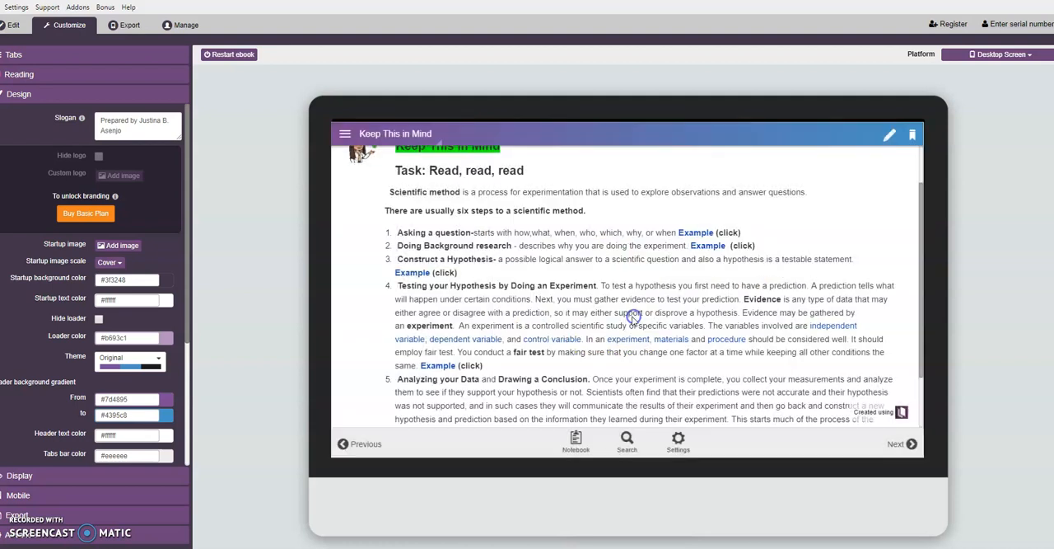
mouse_move(649, 339)
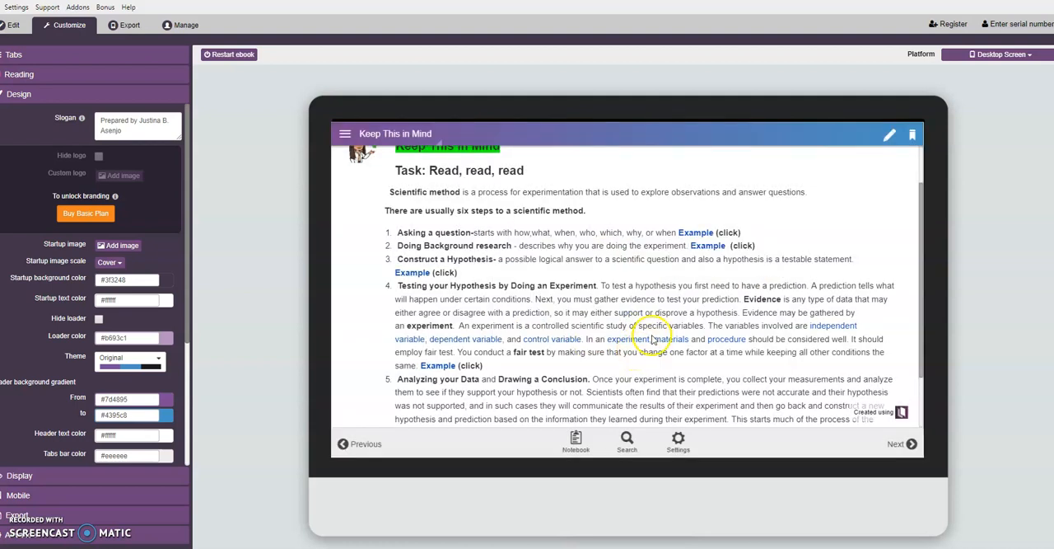
mouse_move(734, 341)
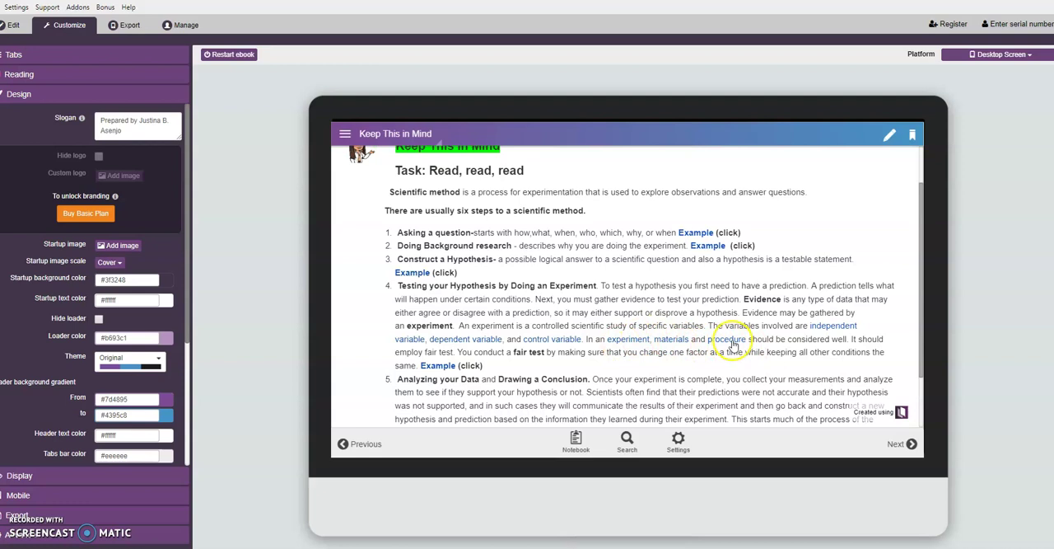
mouse_move(725, 358)
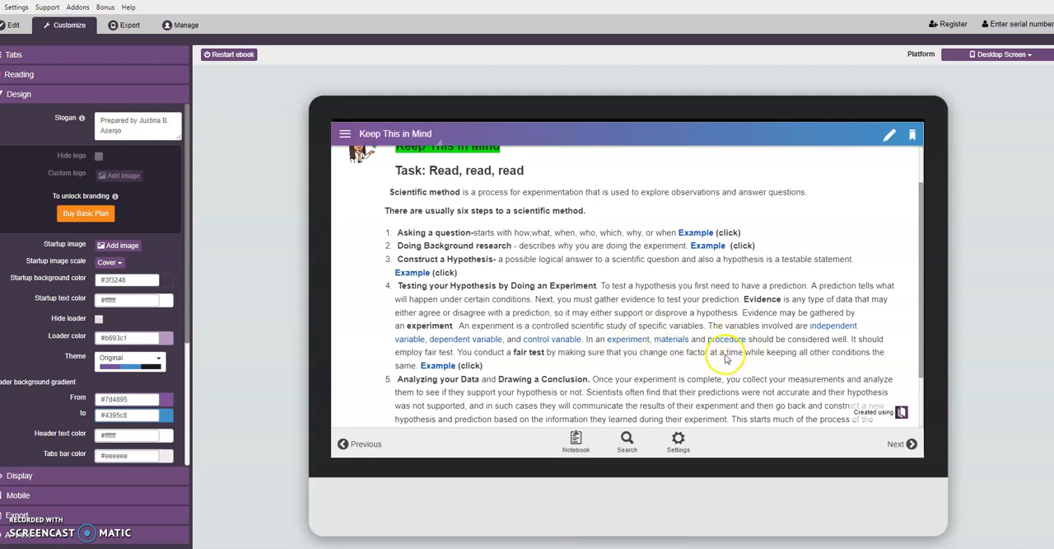
mouse_move(565, 359)
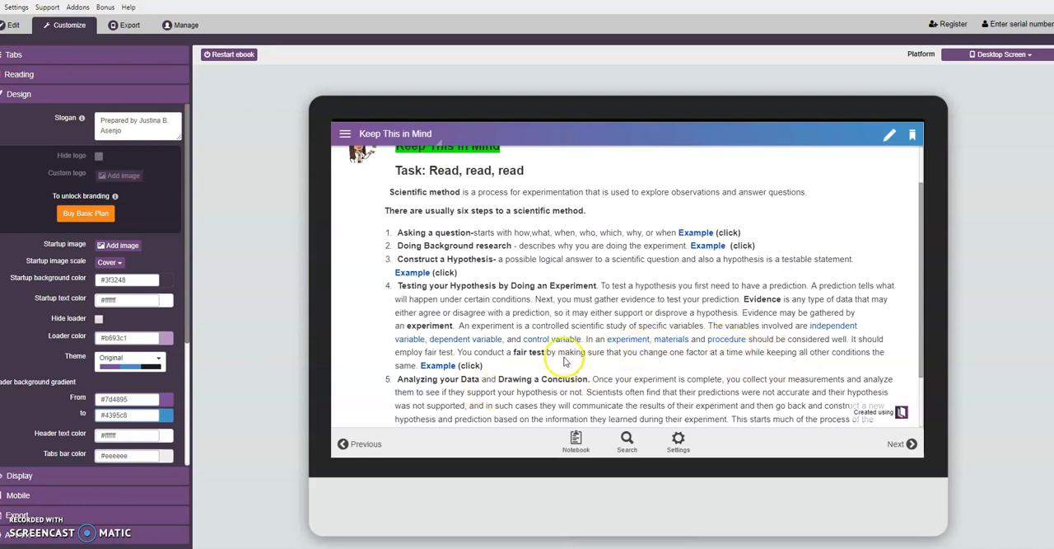
mouse_move(490, 324)
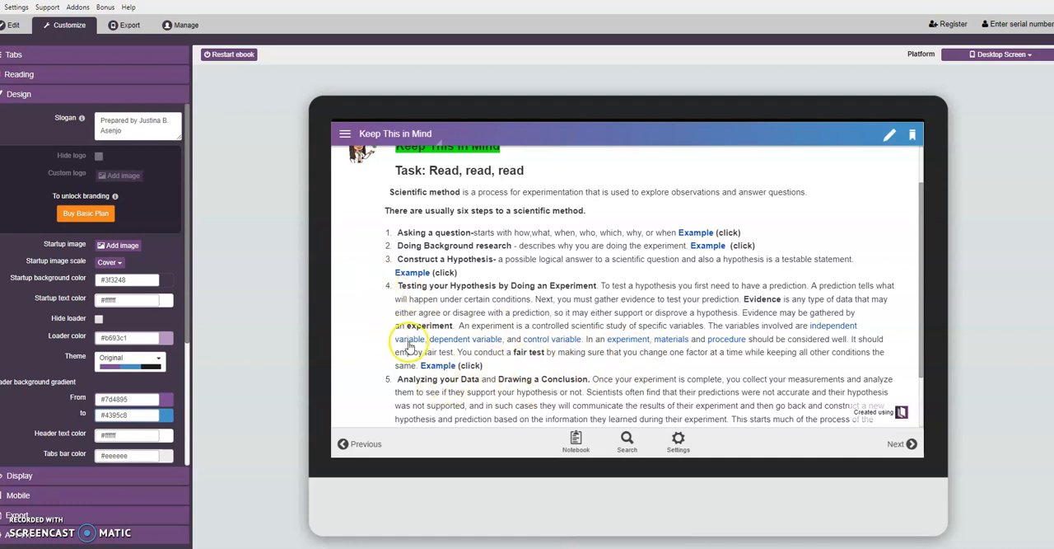
mouse_move(439, 369)
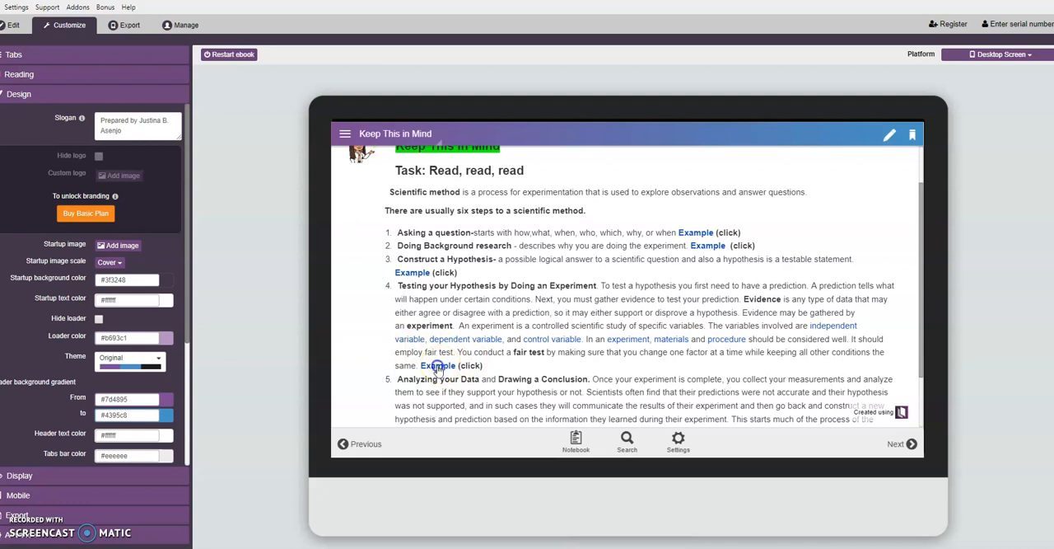
left_click(437, 365)
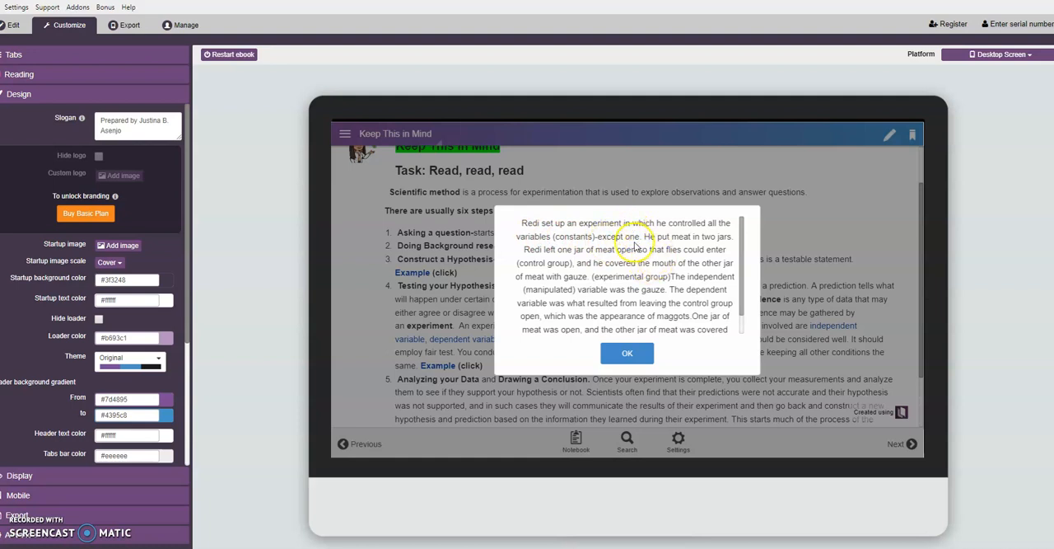
mouse_move(601, 316)
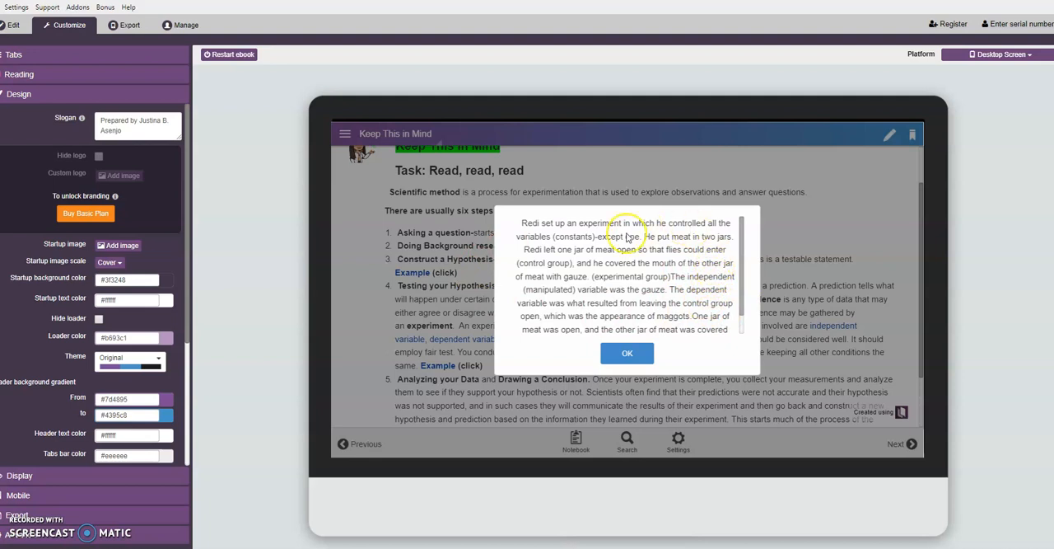
mouse_move(728, 320)
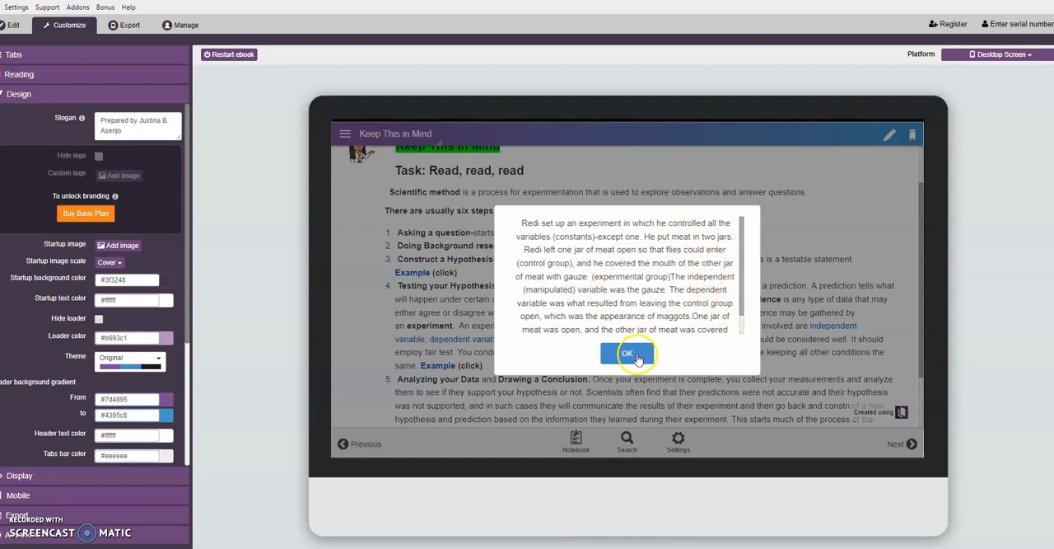
left_click(627, 353)
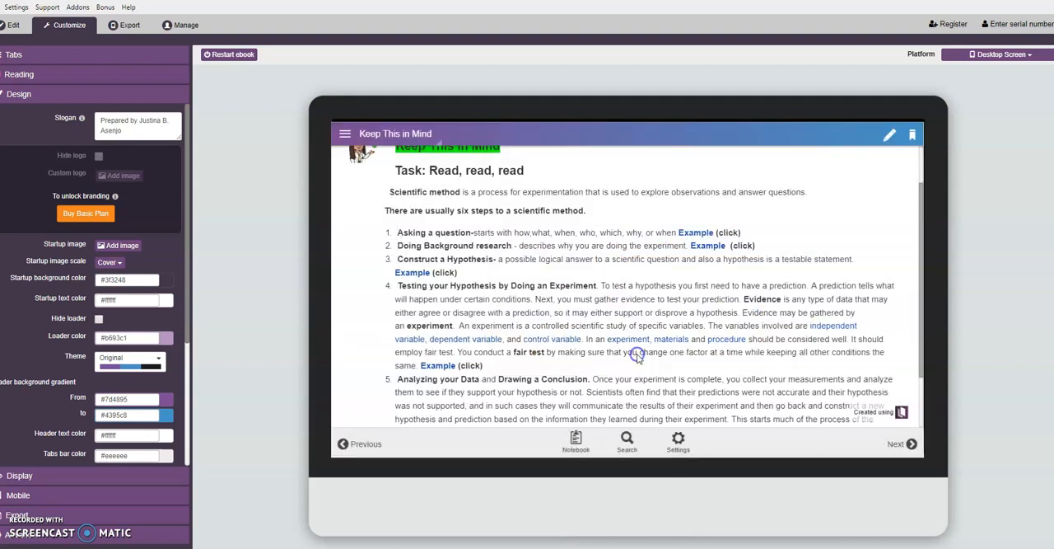
scroll("down", 3)
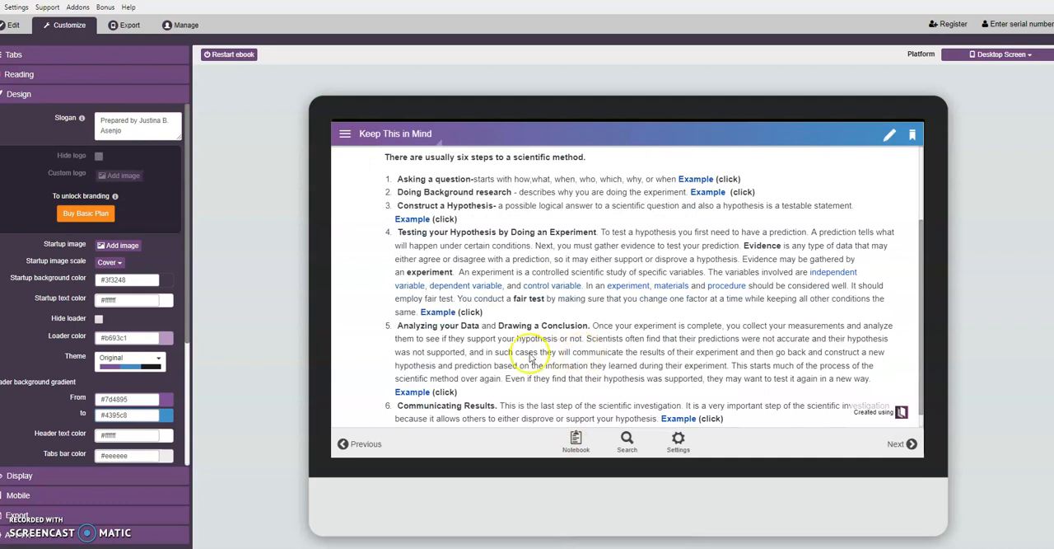
mouse_move(408, 336)
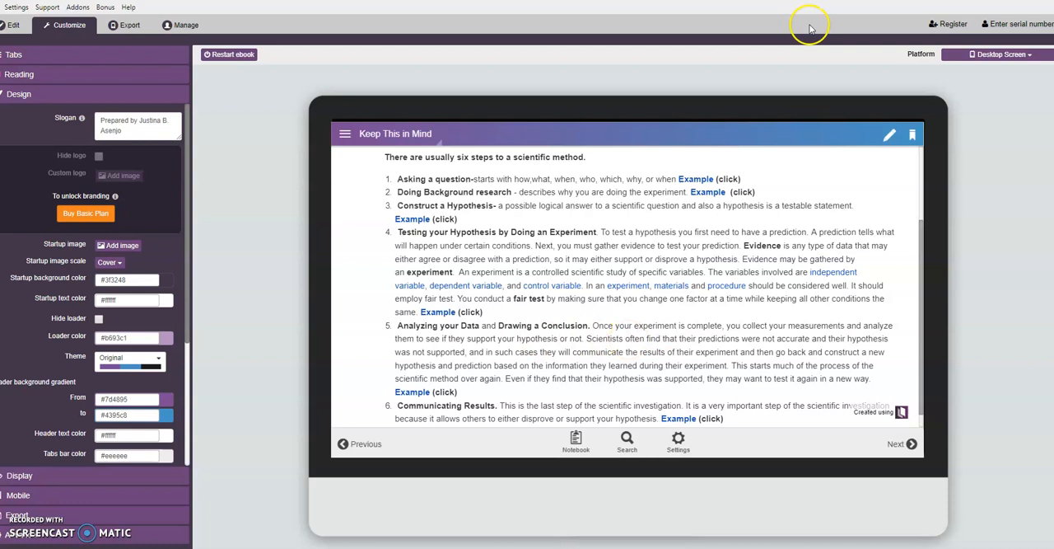
mouse_move(382, 308)
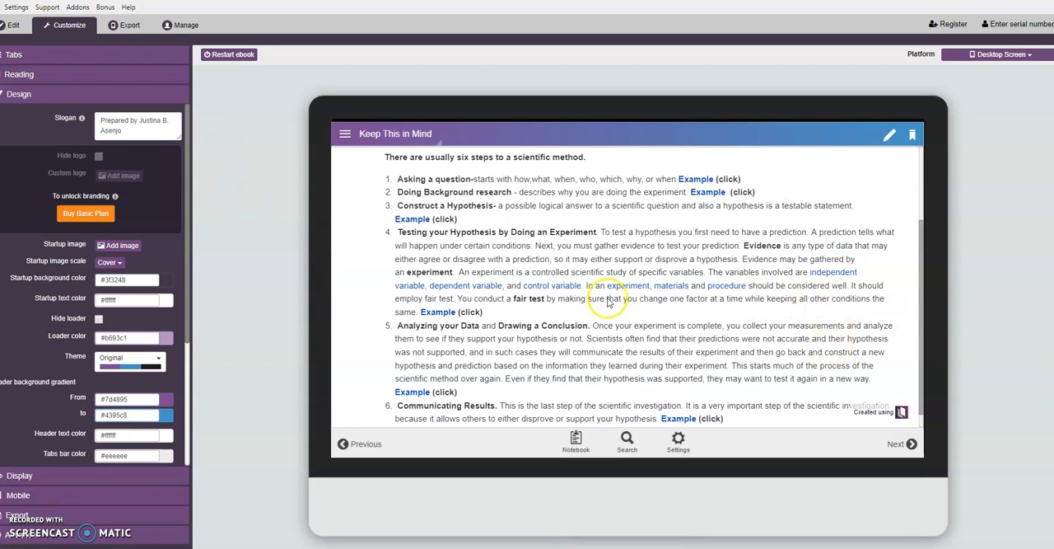
mouse_move(382, 386)
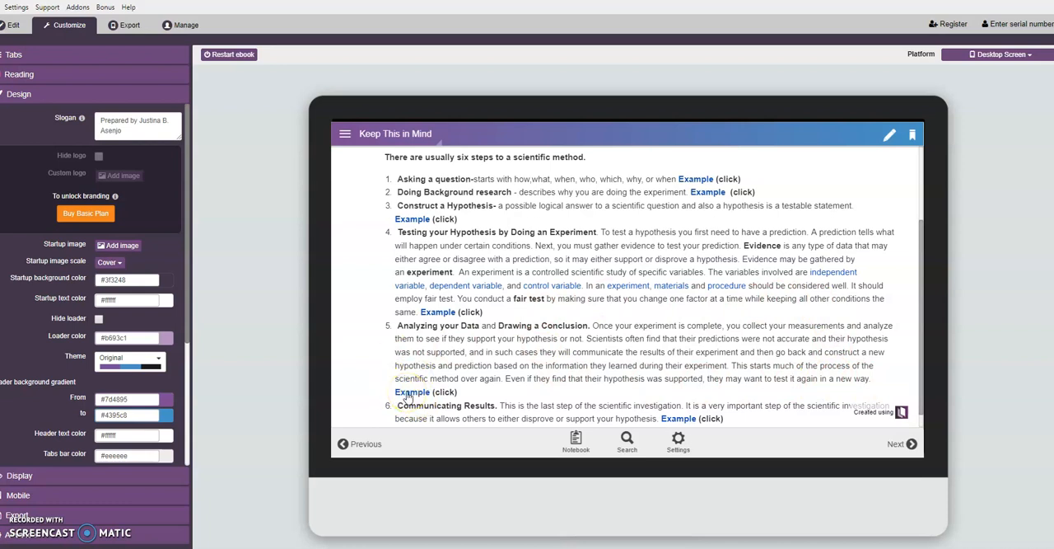
Step: Read and close the step 5 example describing Redi's recorded experiment results
left_click(412, 391)
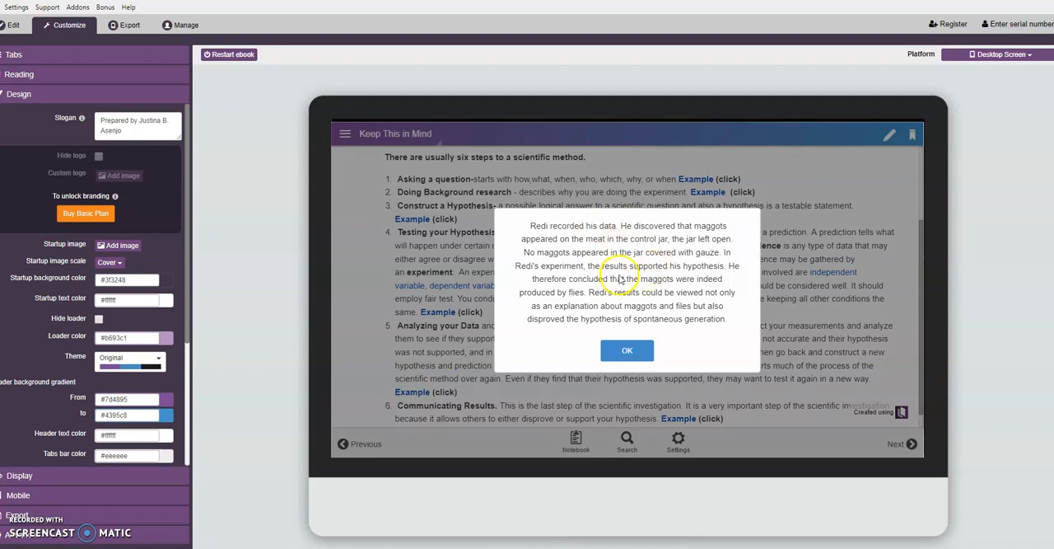
mouse_move(564, 263)
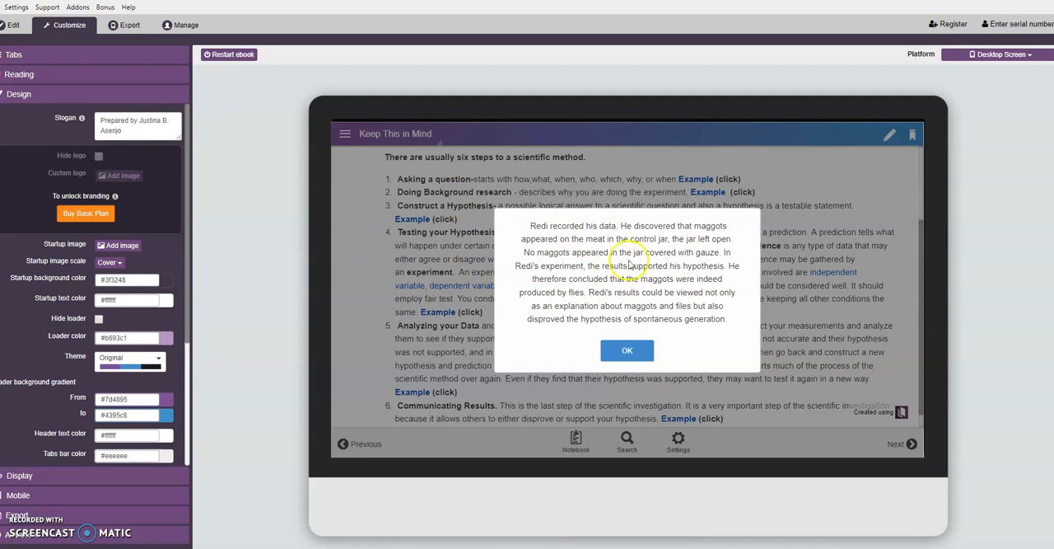
mouse_move(608, 279)
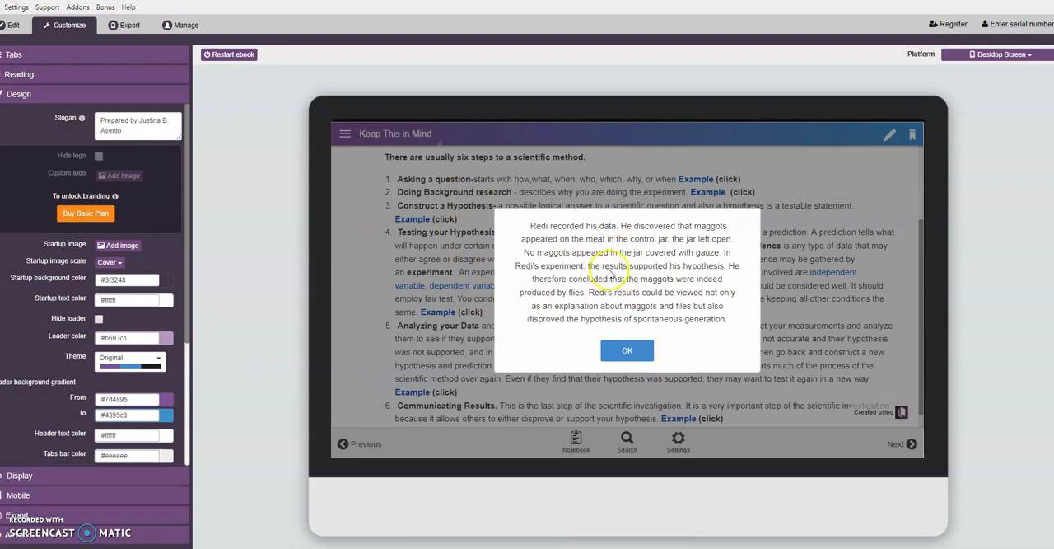
mouse_move(573, 282)
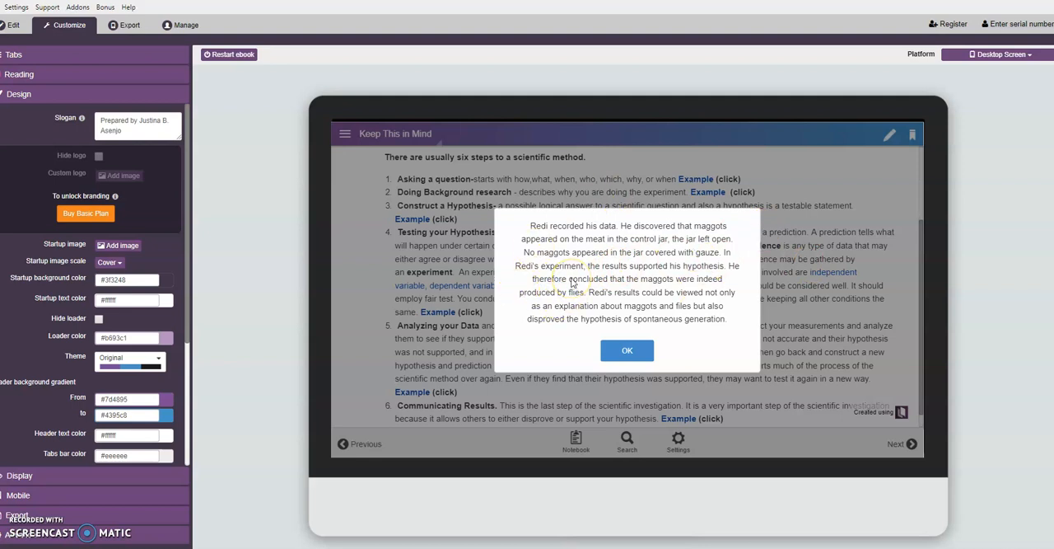
mouse_move(651, 253)
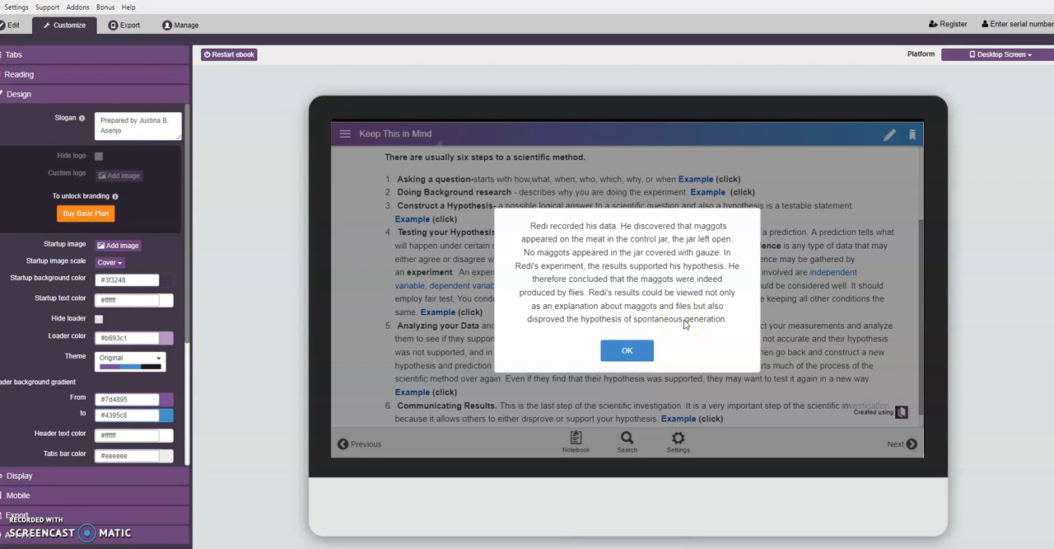
mouse_move(685, 321)
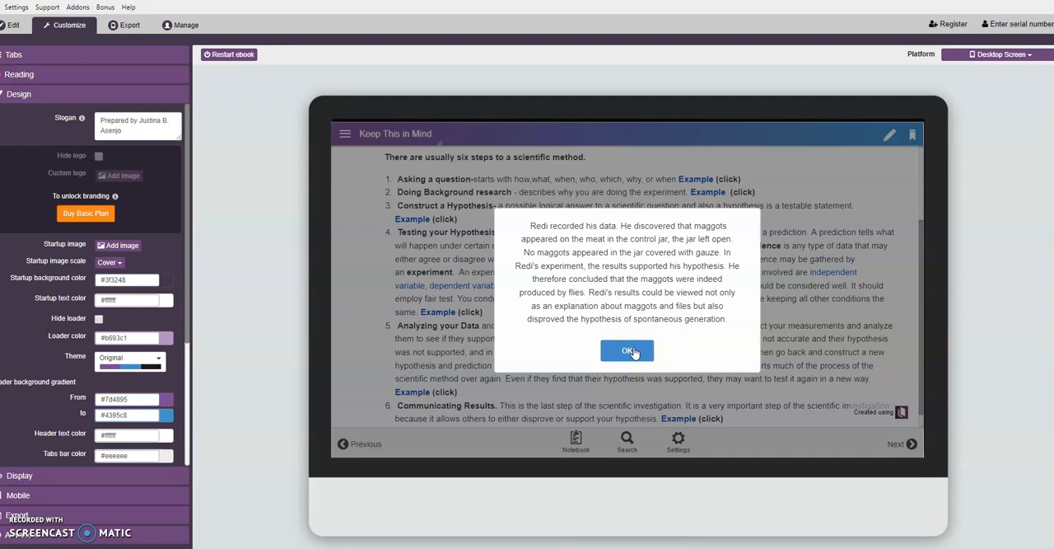
left_click(626, 351)
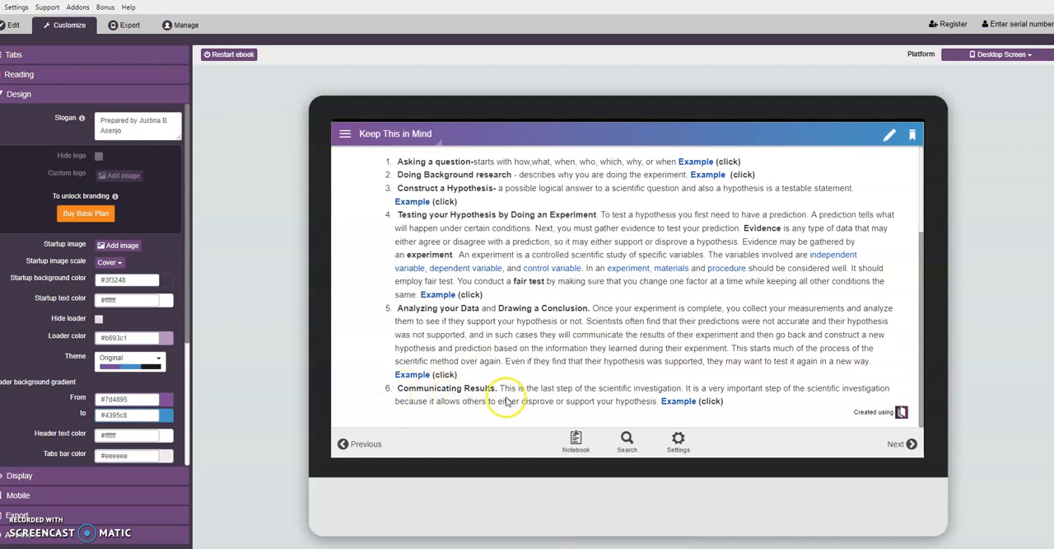
mouse_move(680, 401)
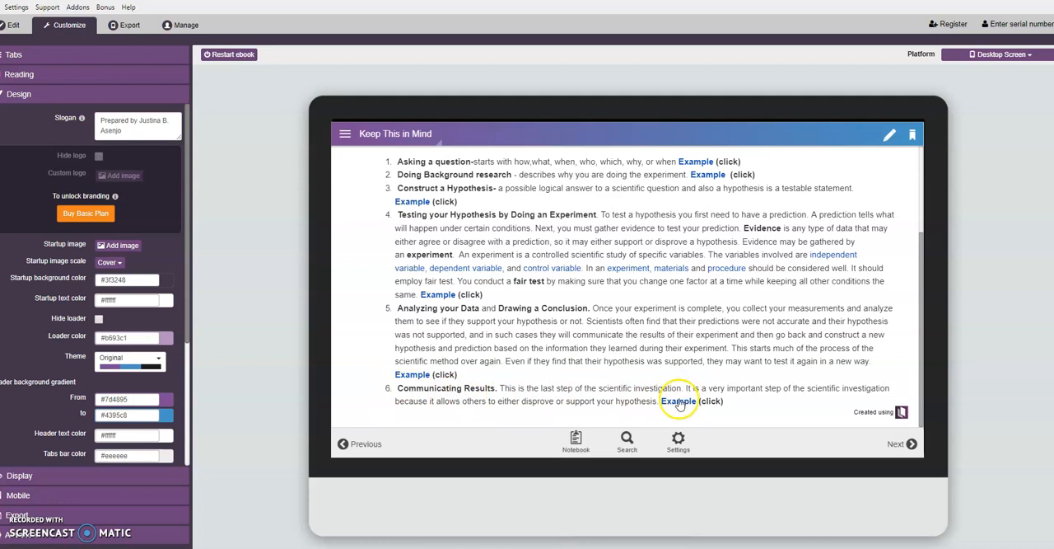
left_click(677, 401)
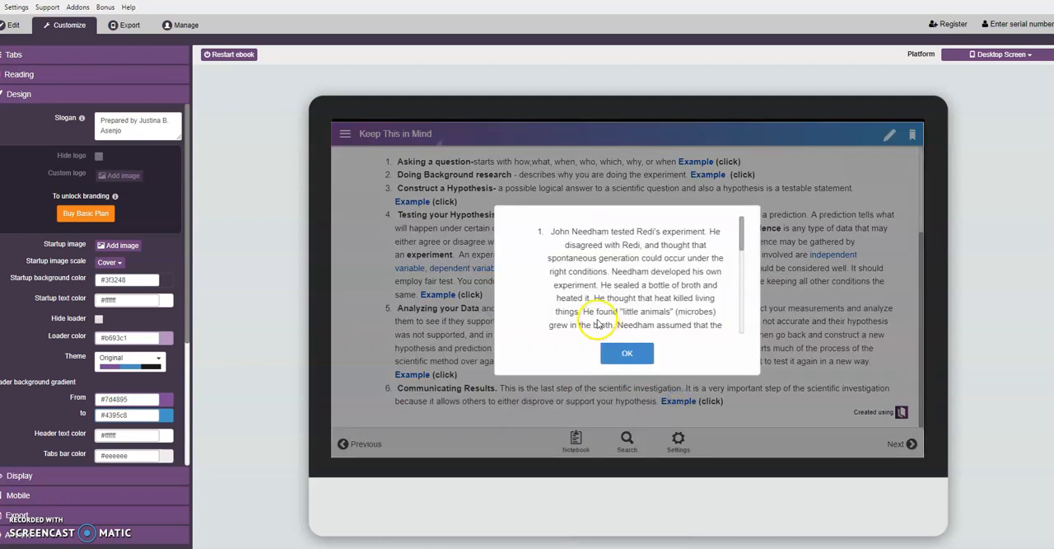
scroll("down", 3)
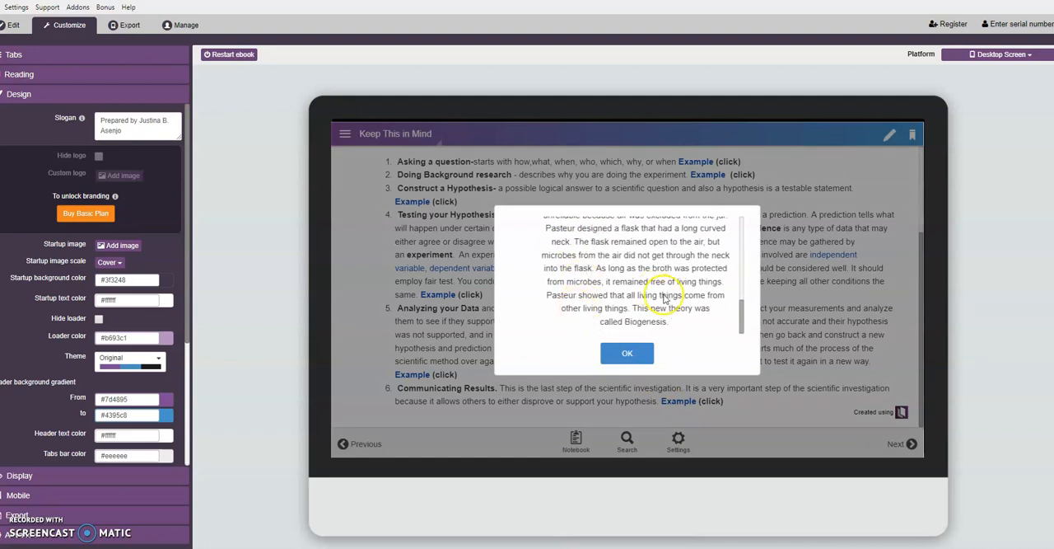
mouse_move(681, 324)
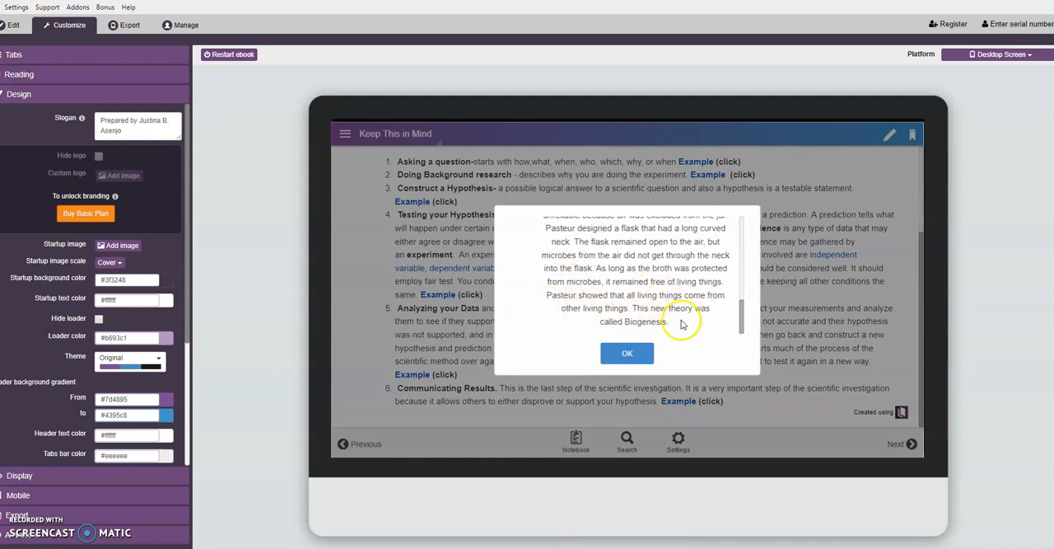
mouse_move(653, 308)
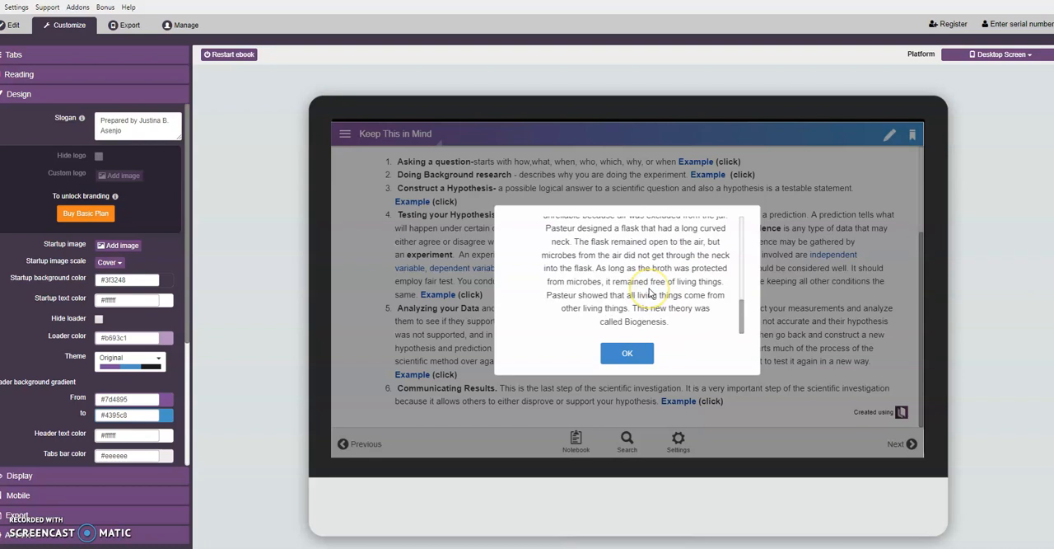
left_click(627, 353)
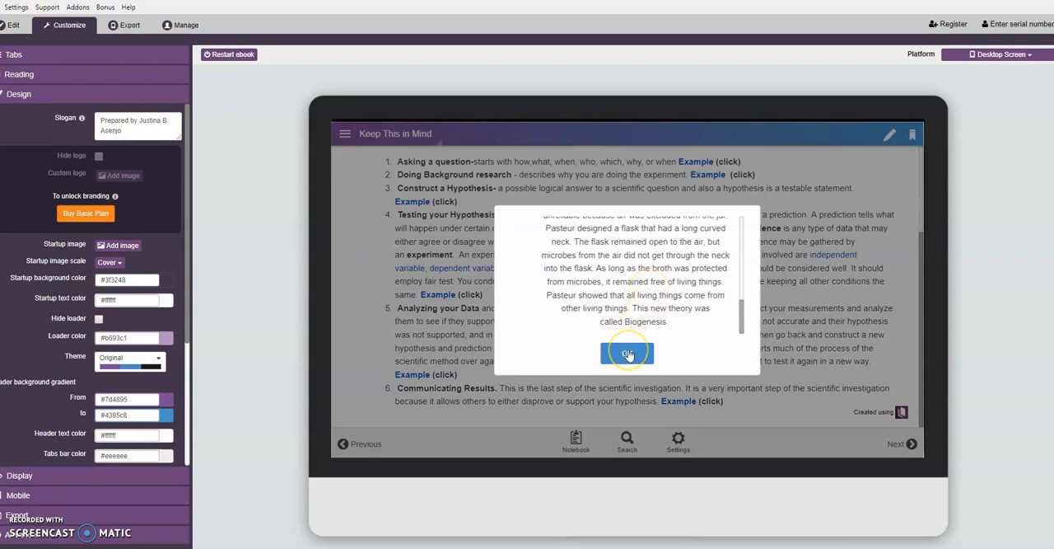
mouse_move(652, 344)
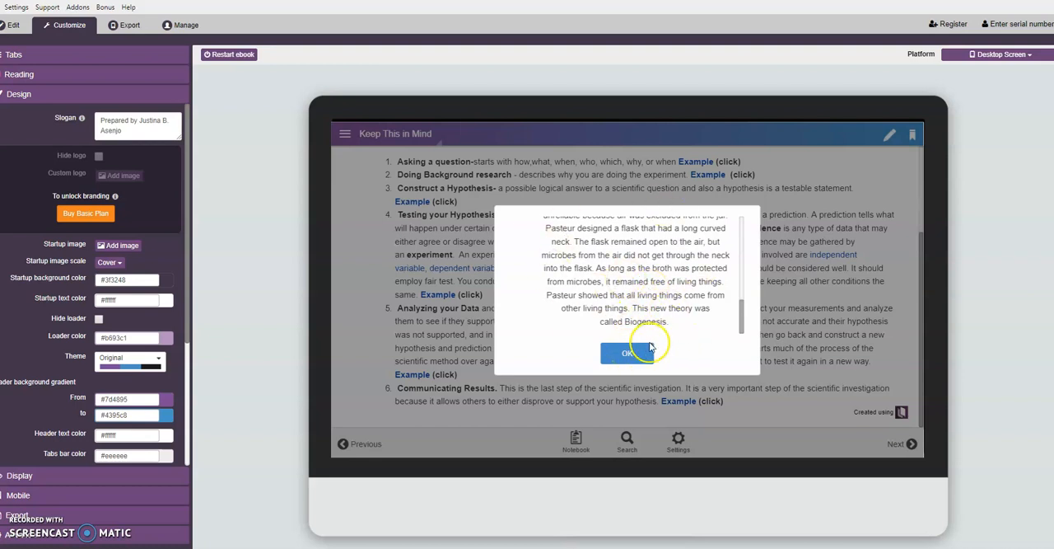
left_click(611, 352)
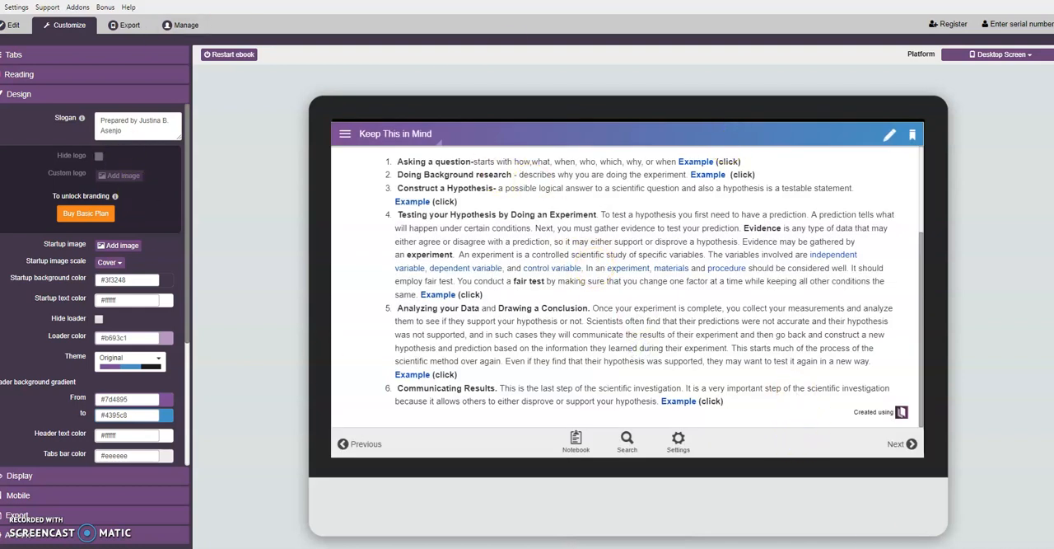
Step: Advance the preview to the Apply what you have learned page with its Drag and Drop task
left_click(910, 444)
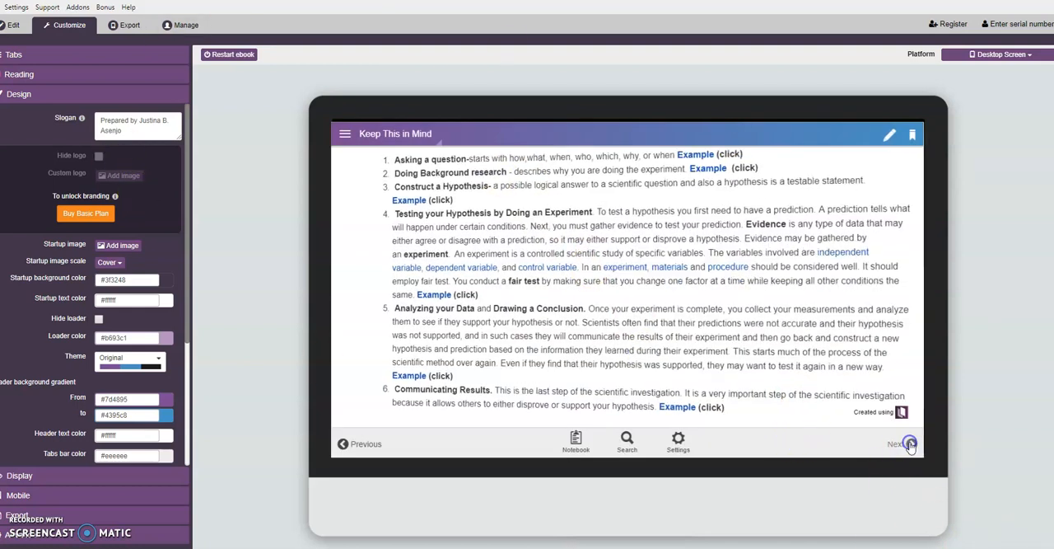
left_click(909, 444)
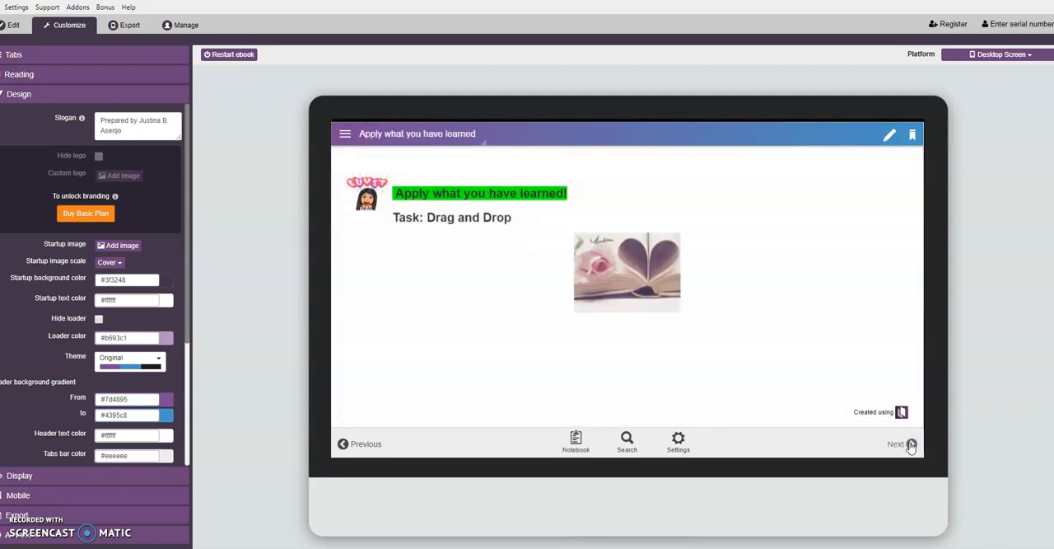
mouse_move(626, 260)
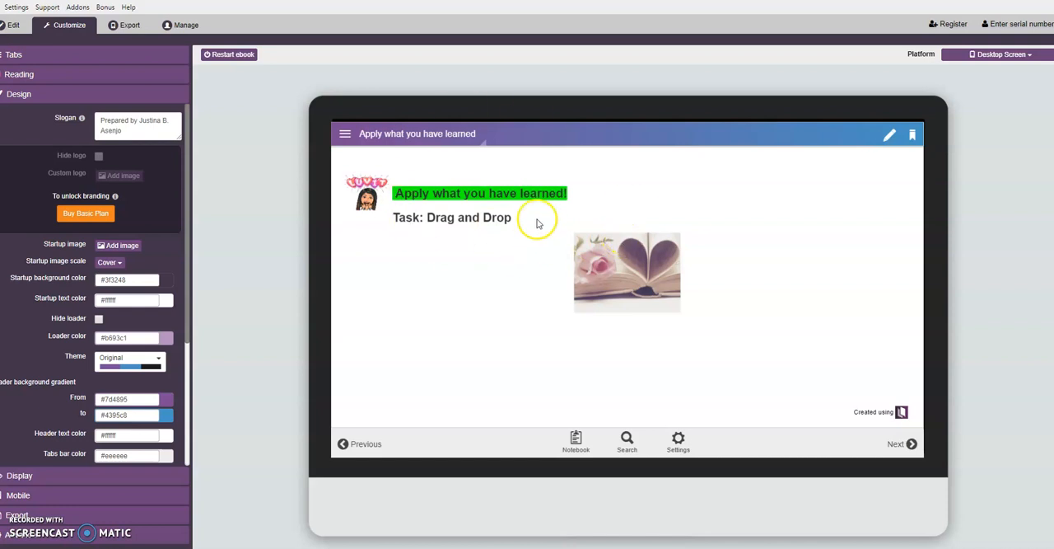
mouse_move(603, 282)
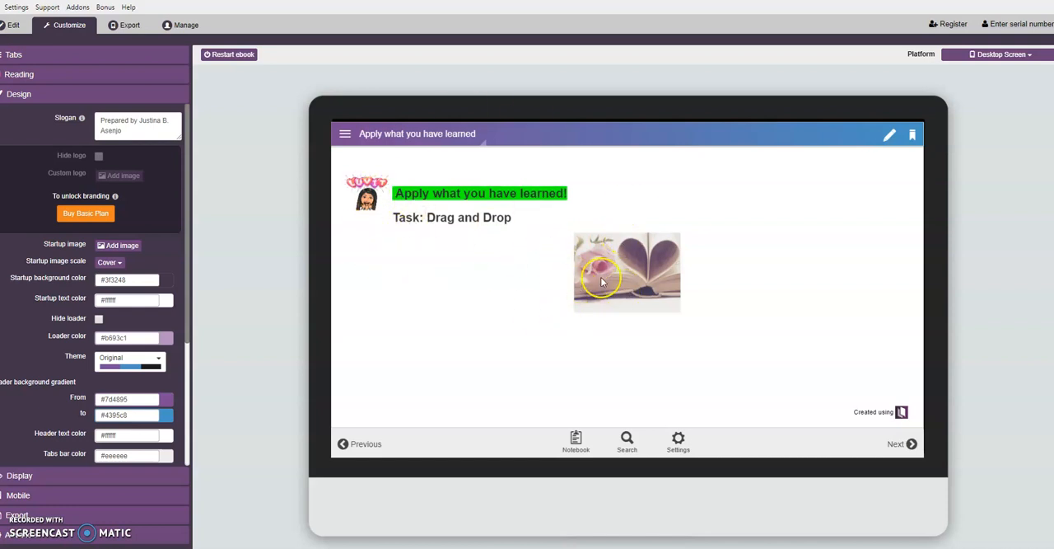
mouse_move(347, 407)
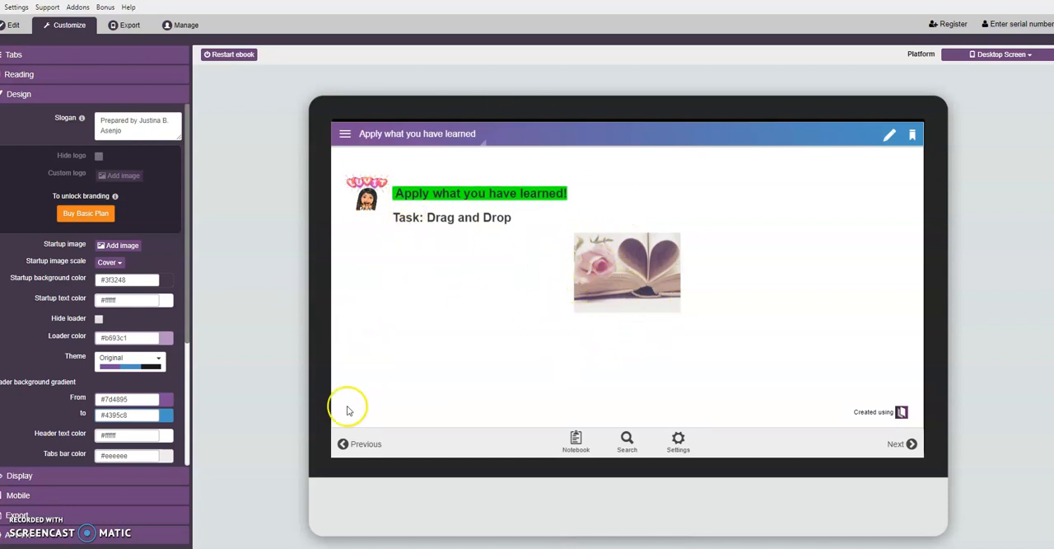
mouse_move(348, 411)
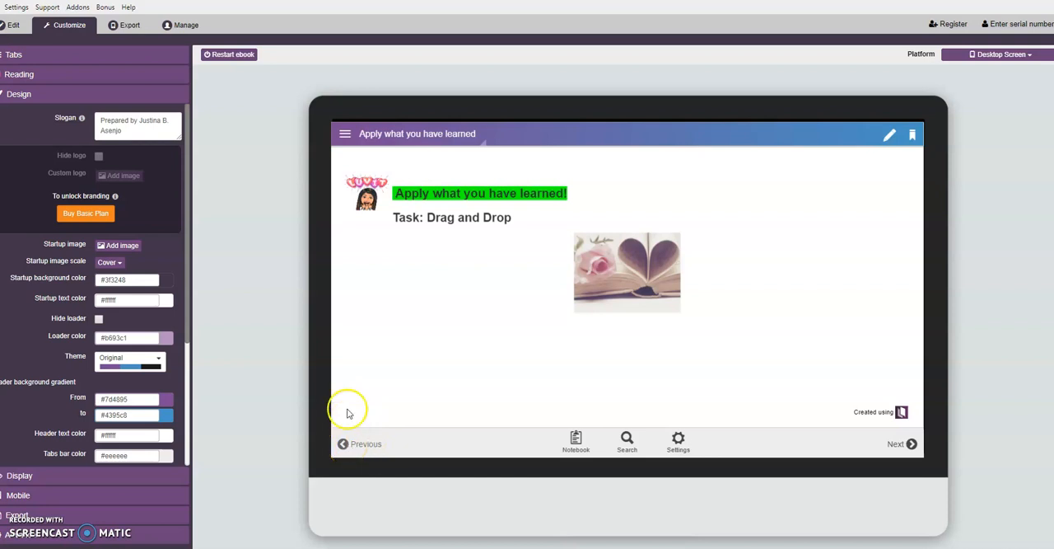
mouse_move(634, 269)
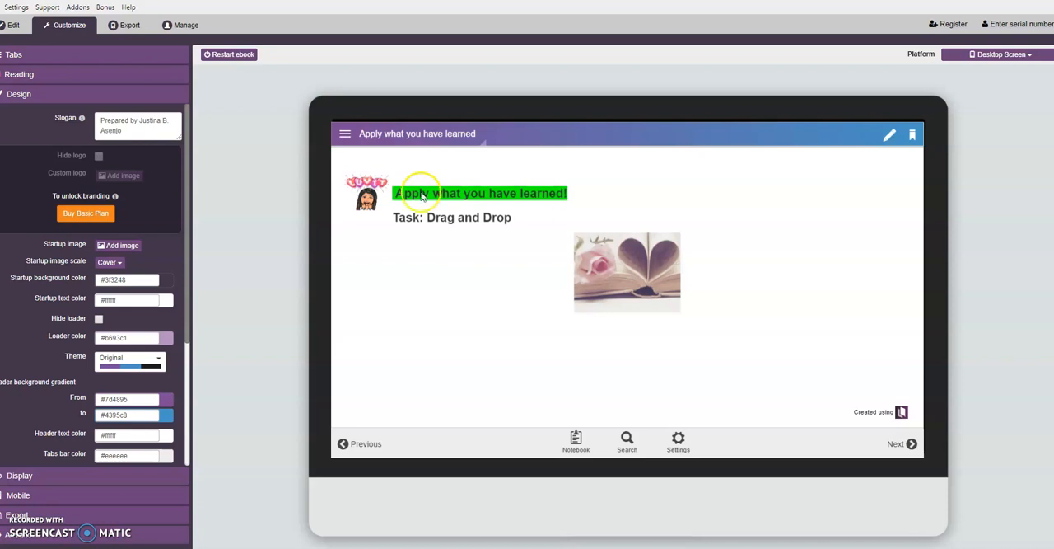
mouse_move(511, 226)
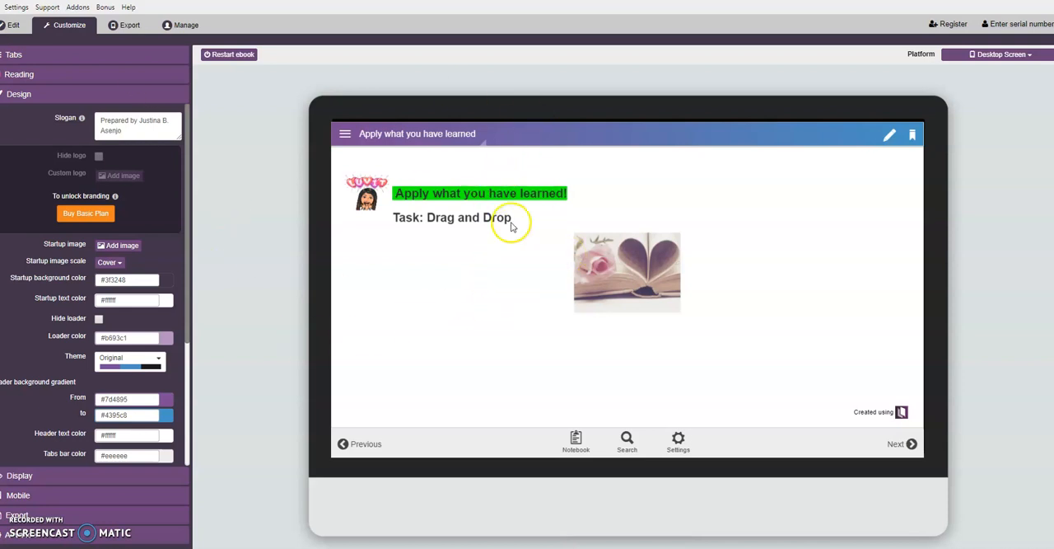
mouse_move(726, 219)
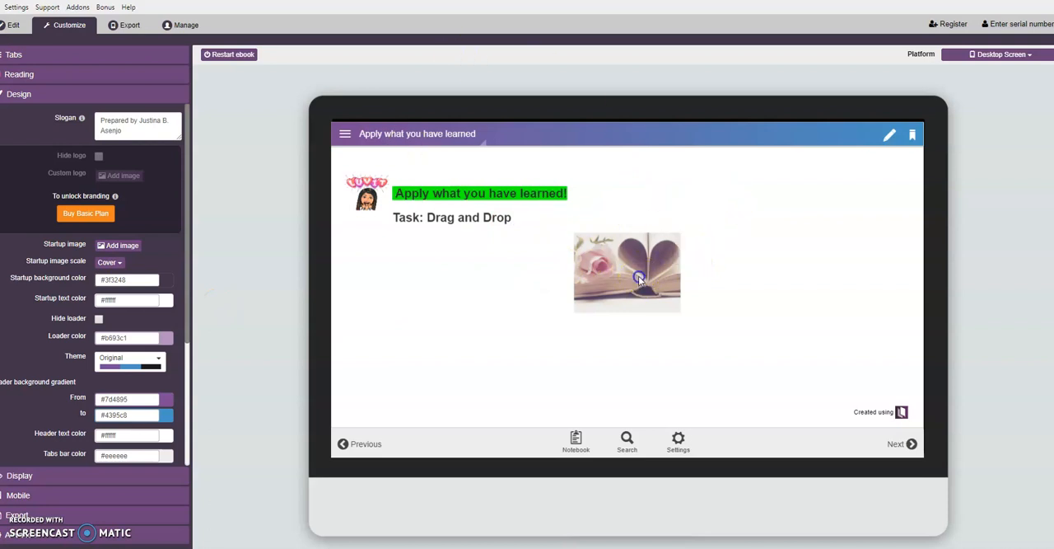
Step: Drag Asking a question, Doing Background research and Testing your Hypothesis into order, then ask to reveal the answer
left_click(627, 276)
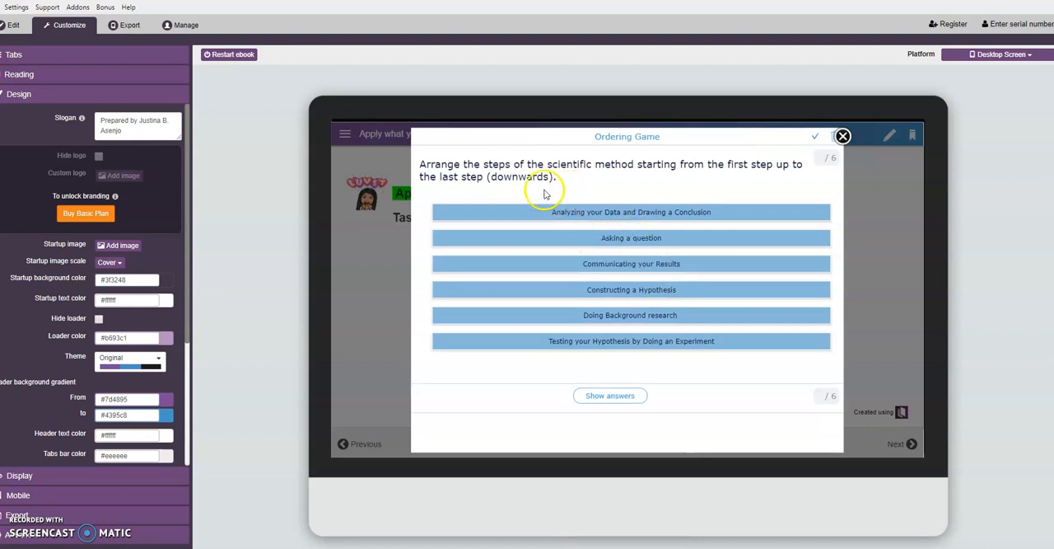
mouse_move(725, 180)
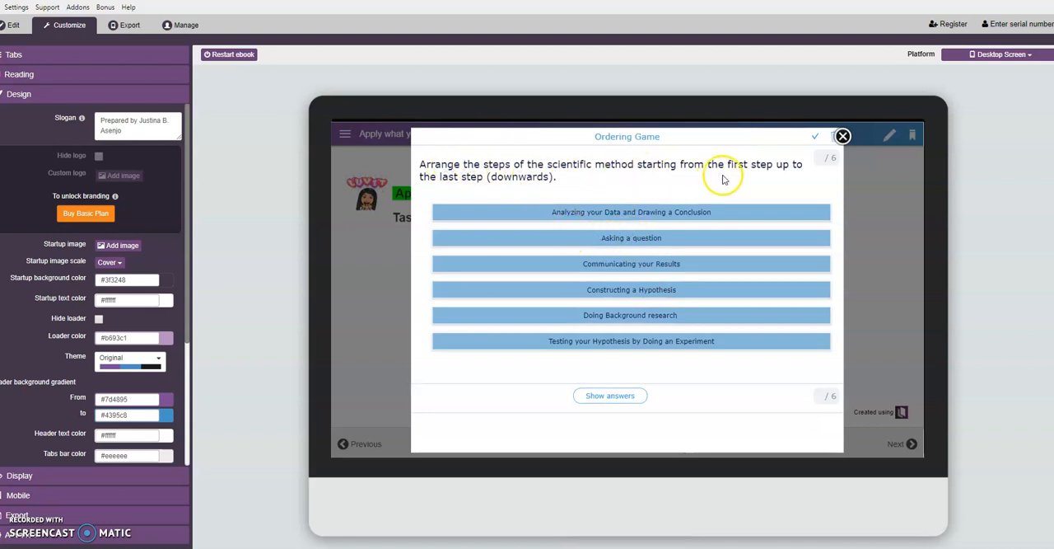
mouse_move(794, 180)
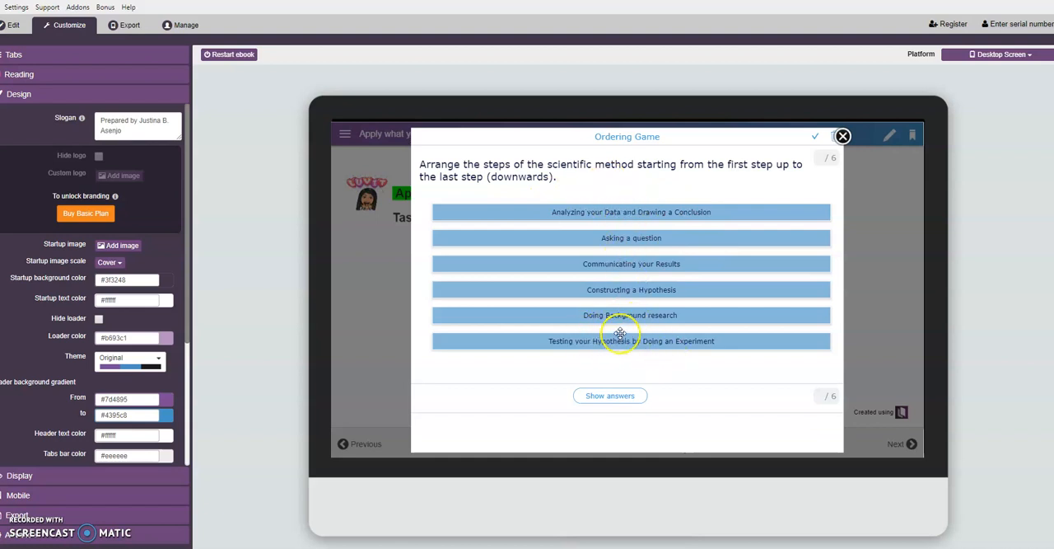
mouse_move(631, 346)
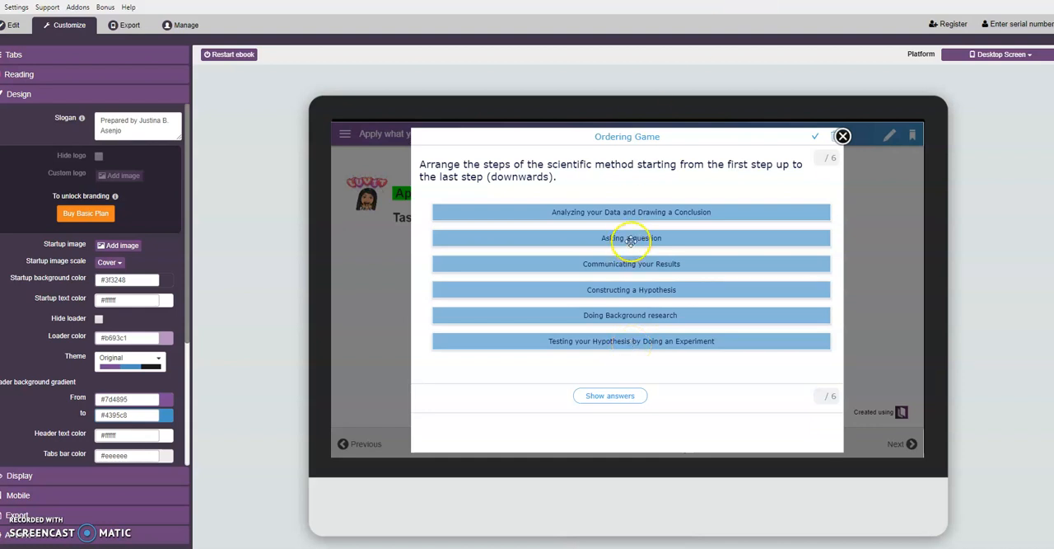
left_click_drag(631, 237, 631, 212)
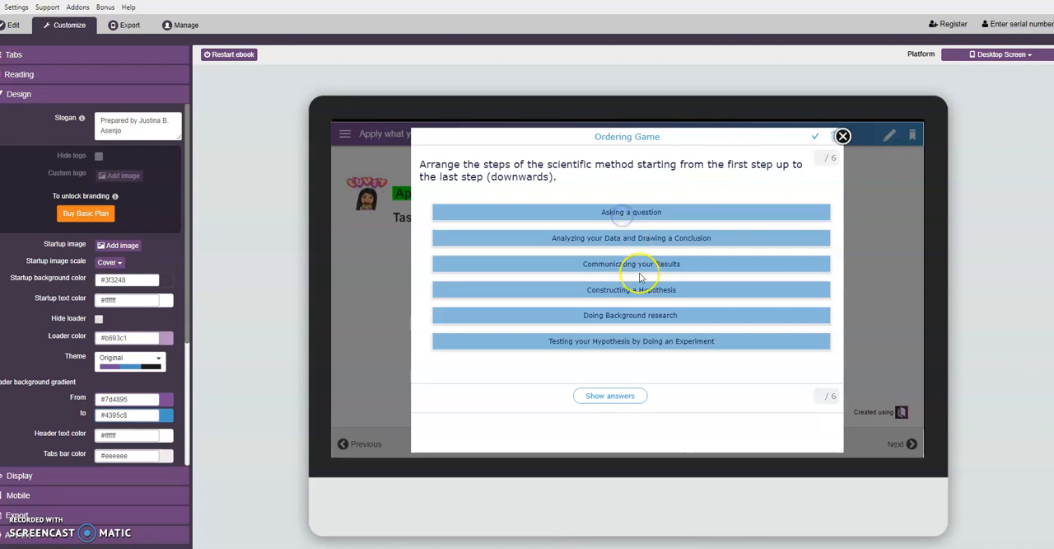
mouse_move(645, 268)
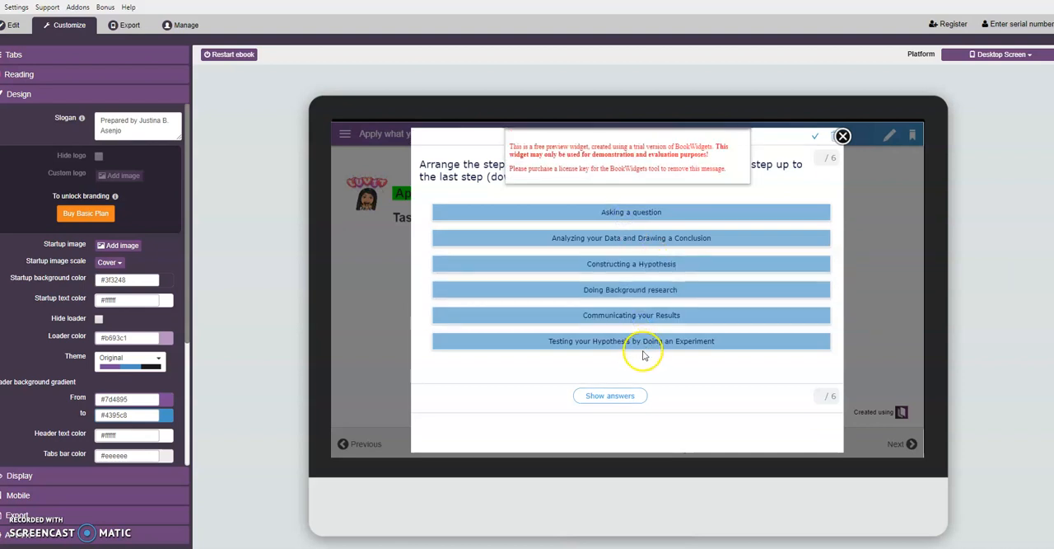
left_click_drag(631, 340, 631, 237)
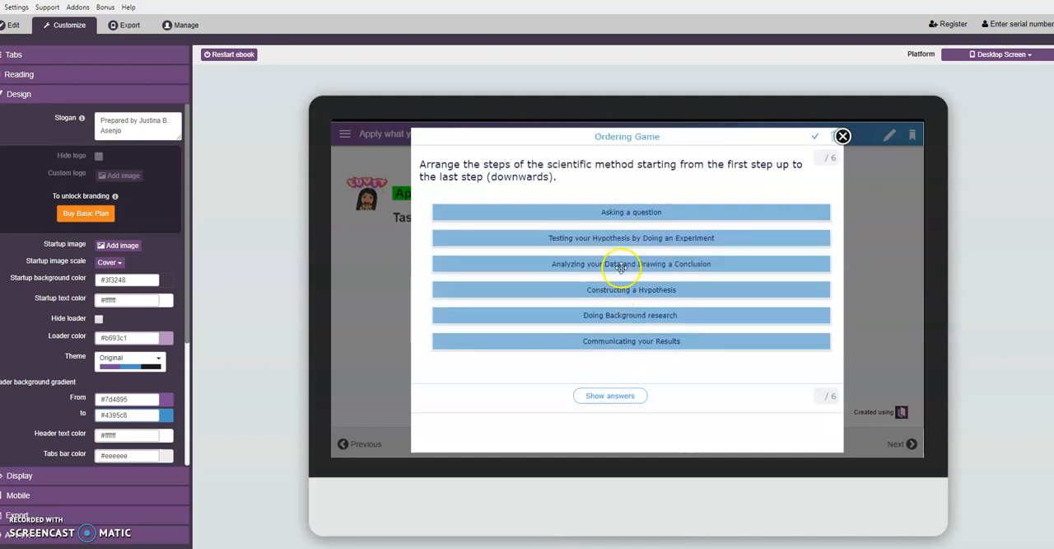
left_click_drag(630, 315, 630, 240)
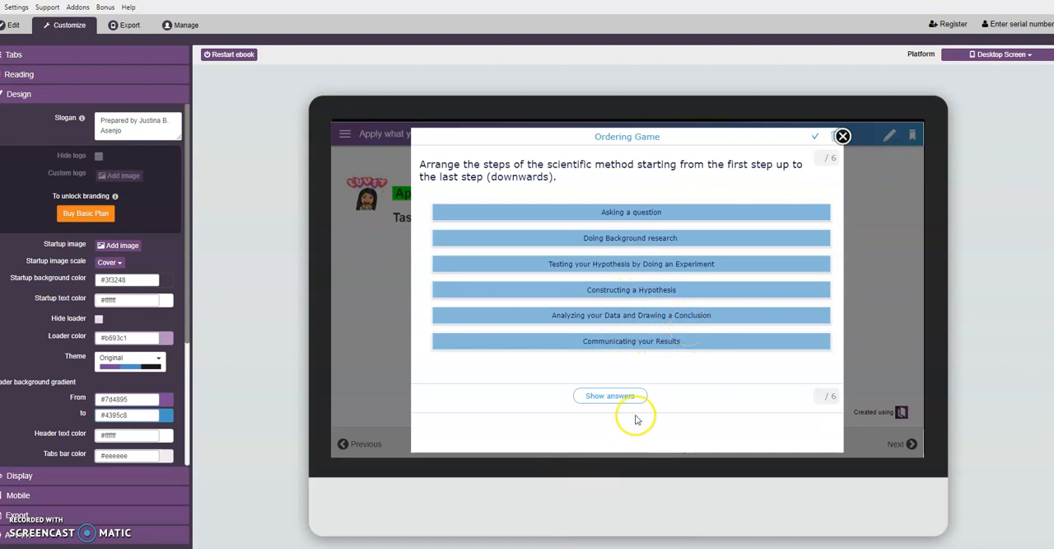
left_click(610, 395)
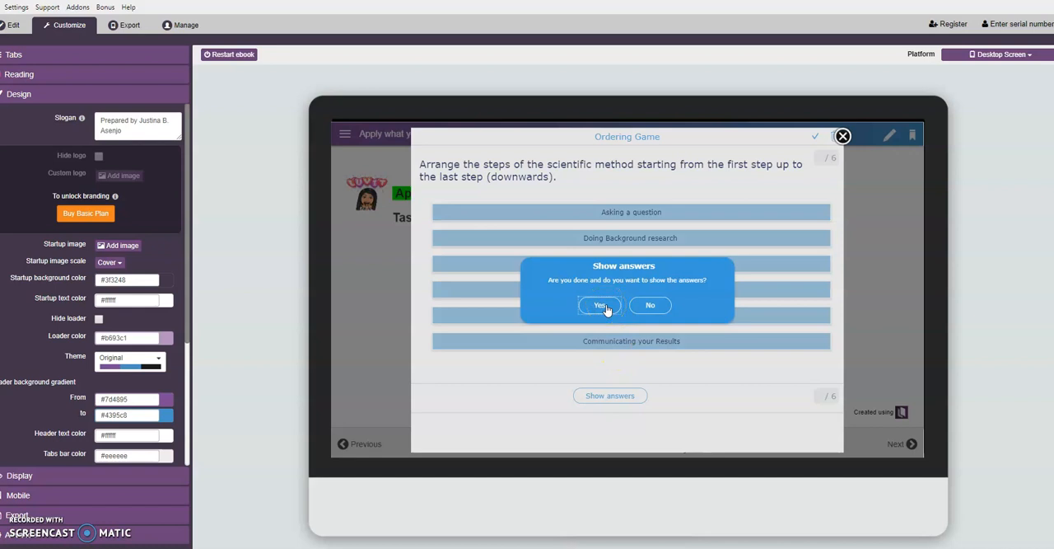
Step: Reveal the answers scoring 0/6, then clear them so the game starts over
left_click(600, 306)
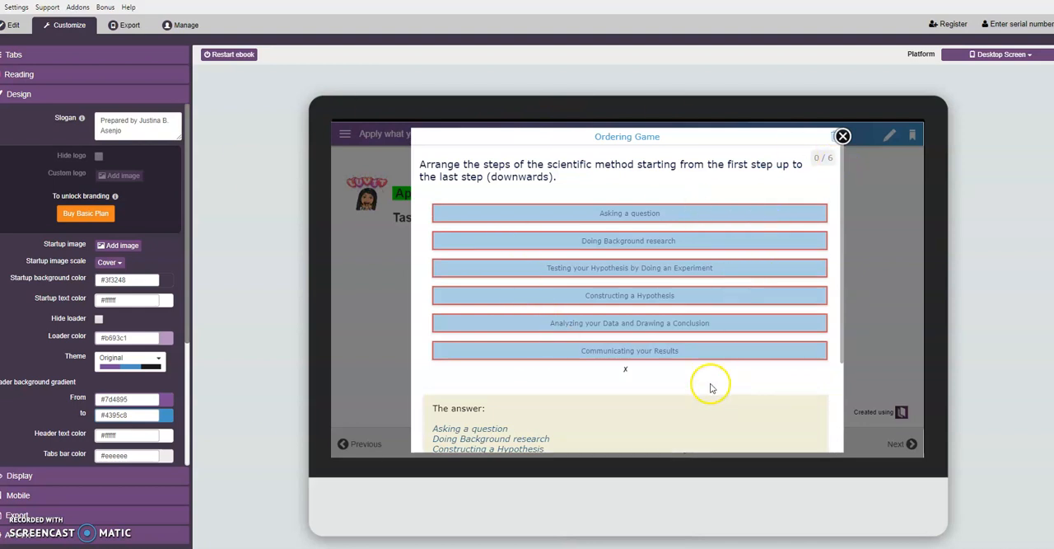
mouse_move(780, 392)
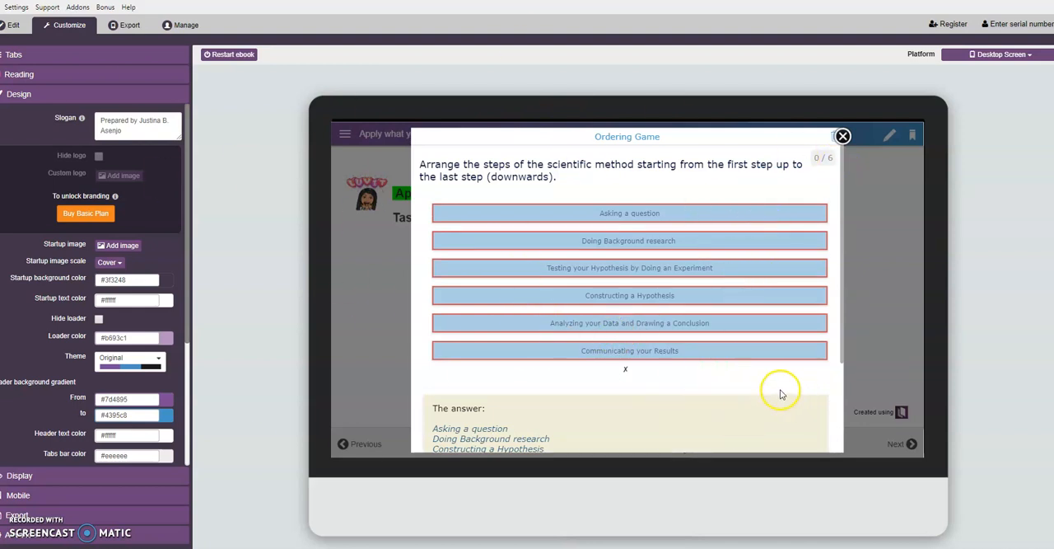
mouse_move(843, 136)
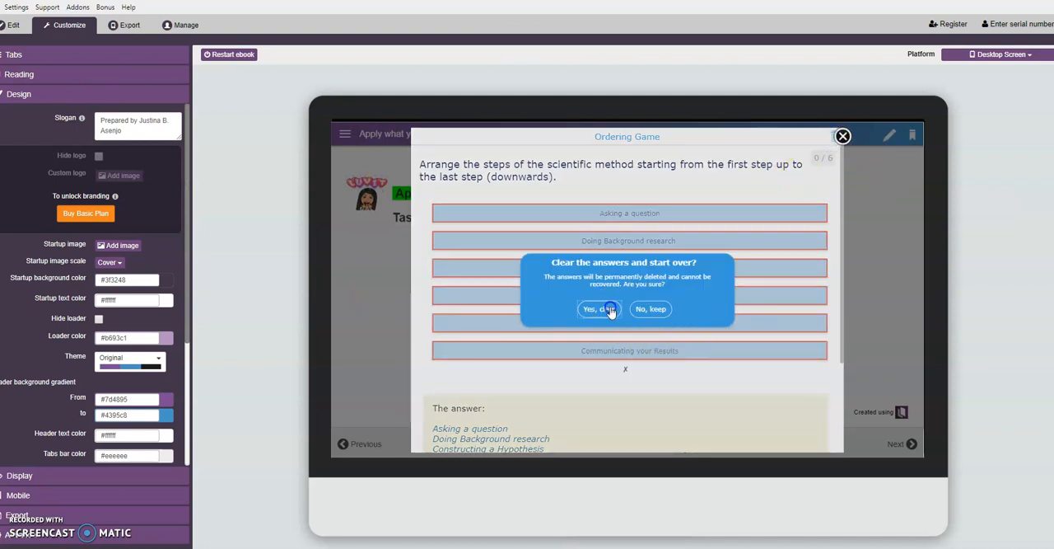
left_click(598, 309)
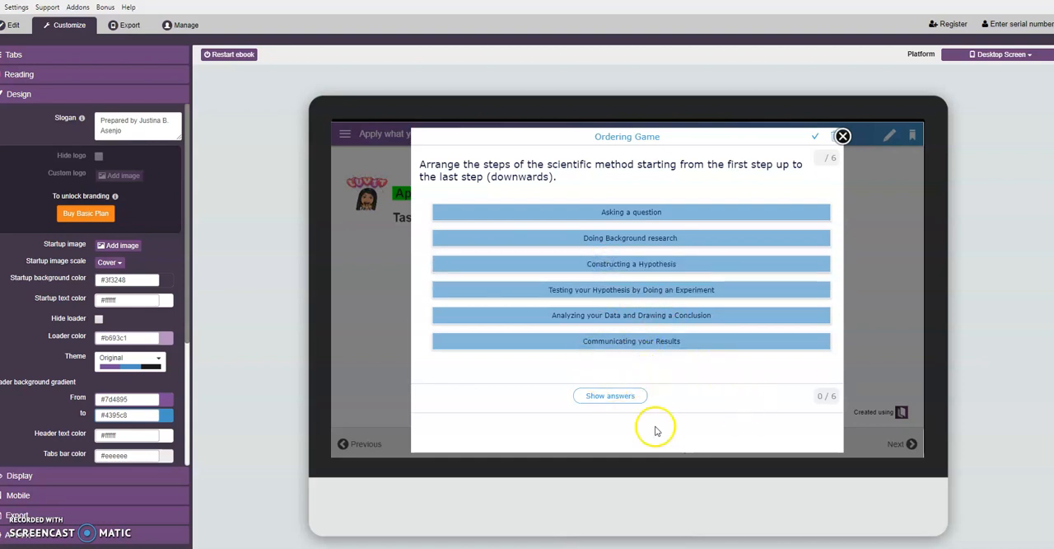
Step: Reveal the correct order of the six steps, scoring 6/6
left_click(610, 395)
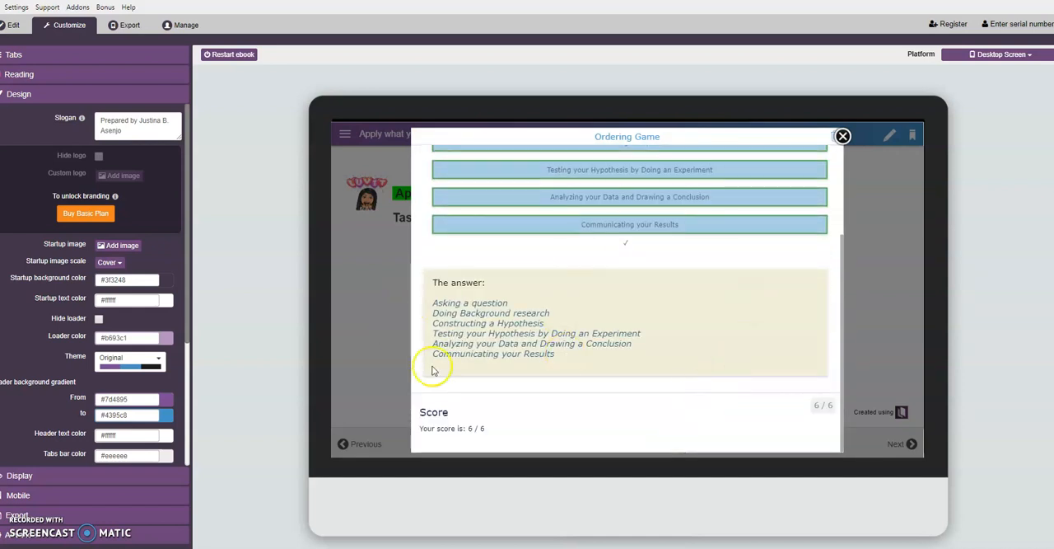
mouse_move(482, 385)
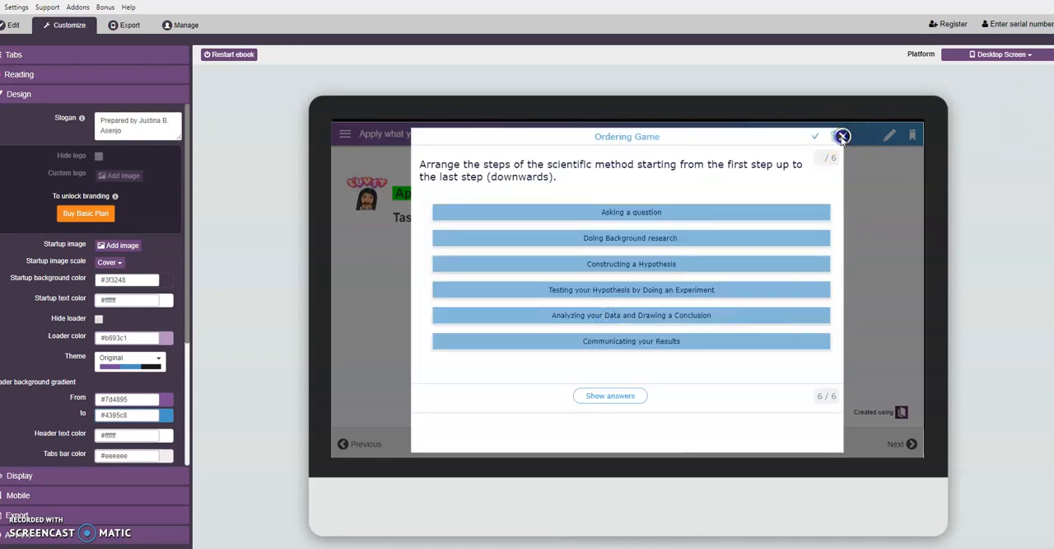
Step: Close the Ordering Game and move on to the Reflect page's fill-in-the-blanks activity
left_click(845, 136)
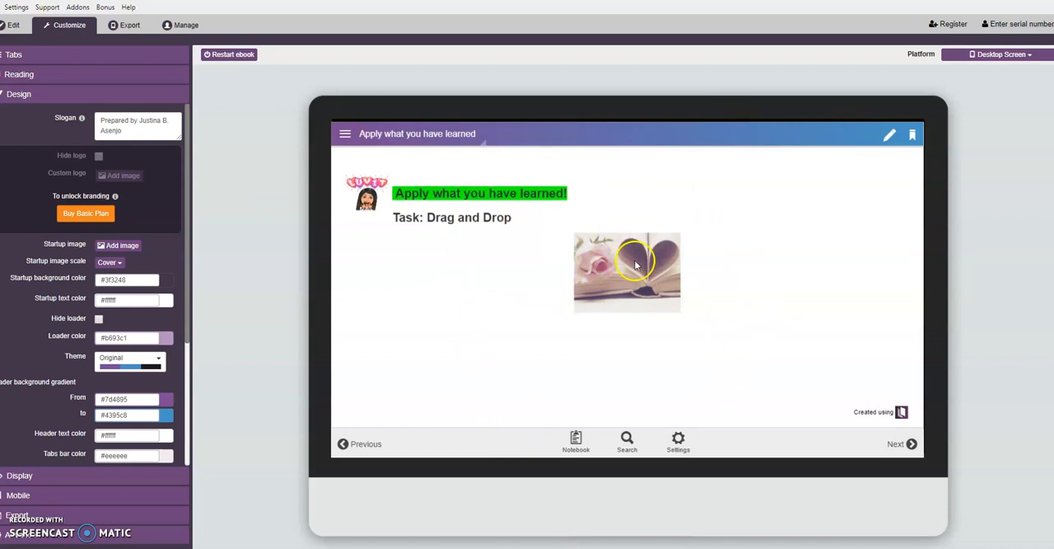
mouse_move(937, 444)
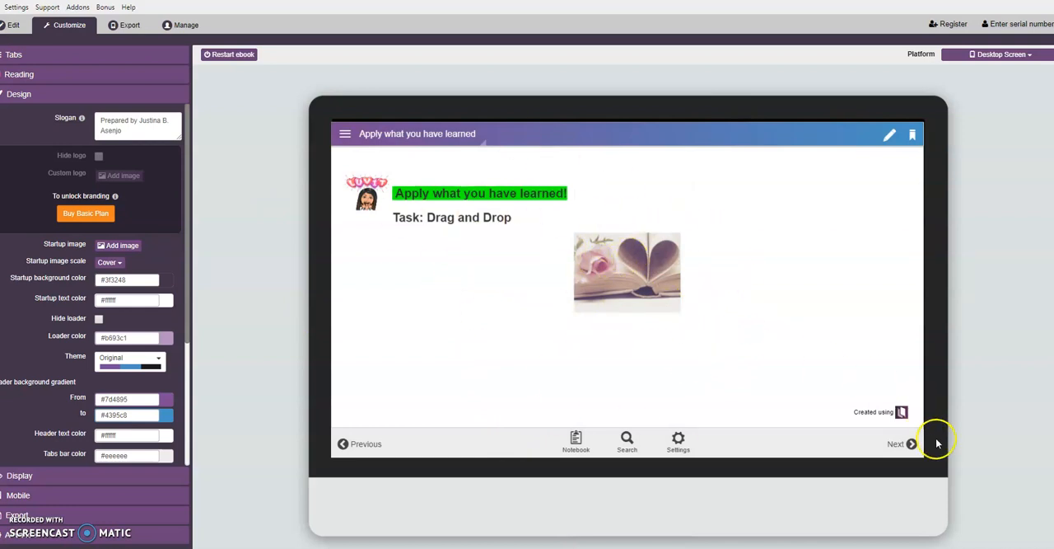
left_click(910, 443)
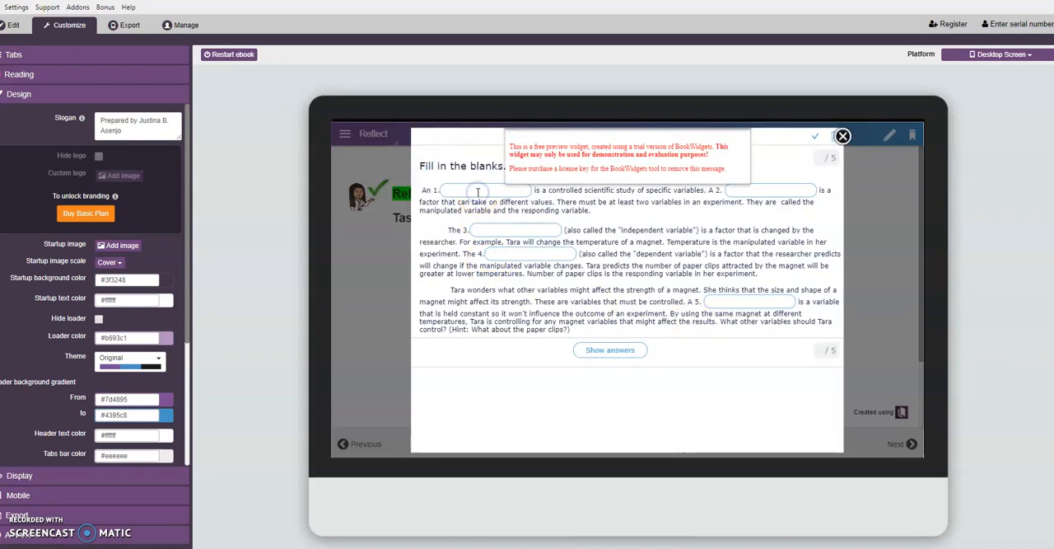
Step: Fill the first two blanks with 'experiment' and 'variables'
type("ex")
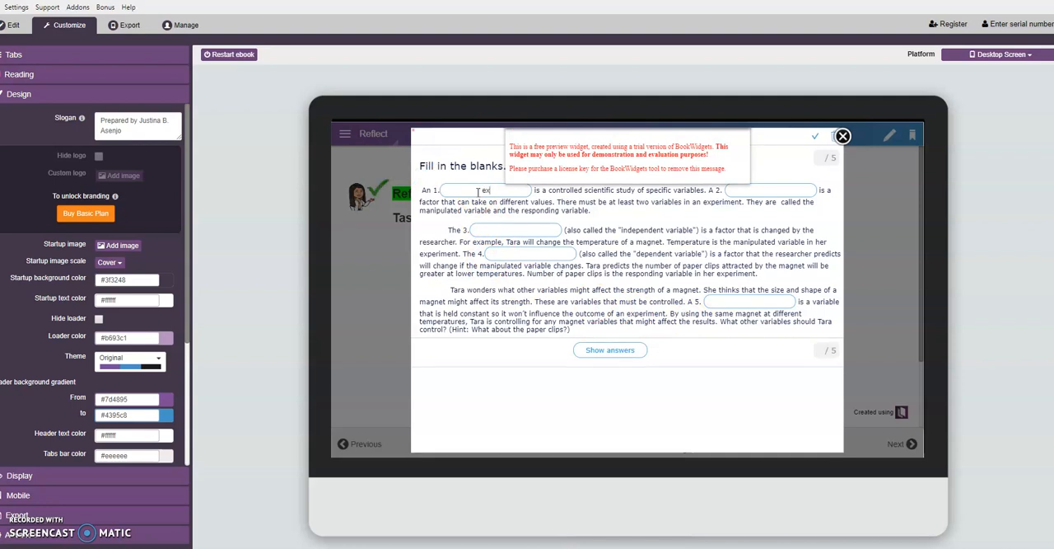
type("experiment")
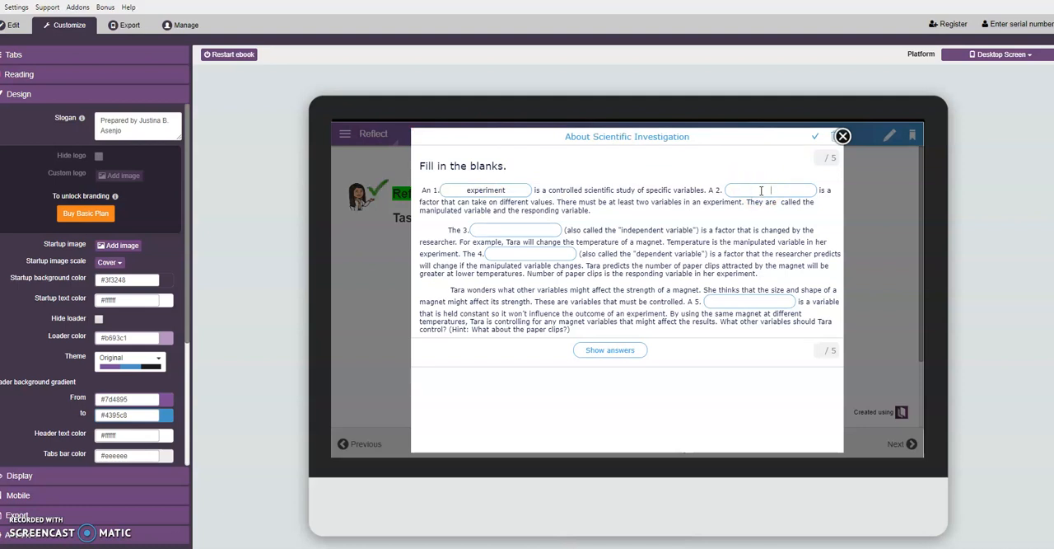
type("vari")
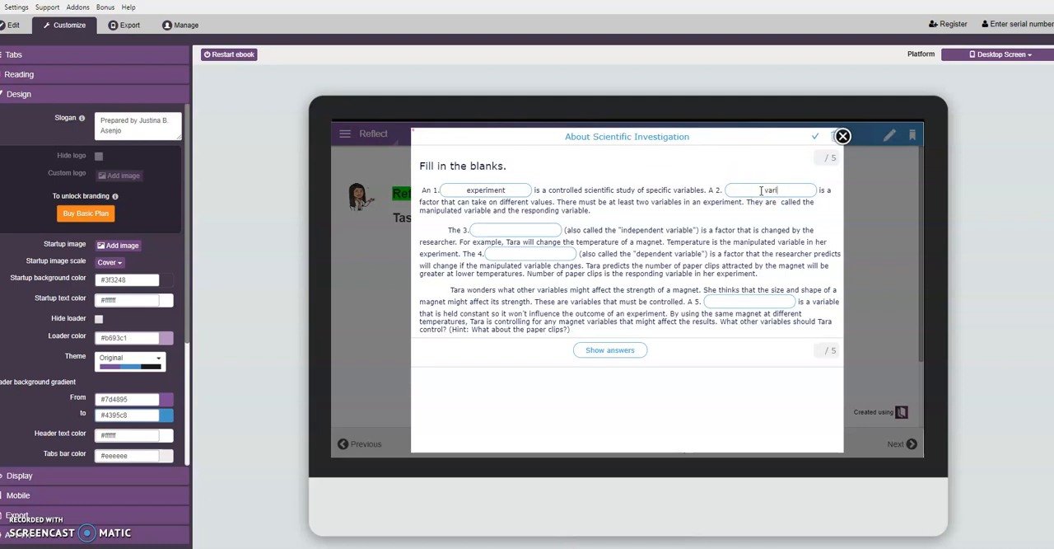
type("variables")
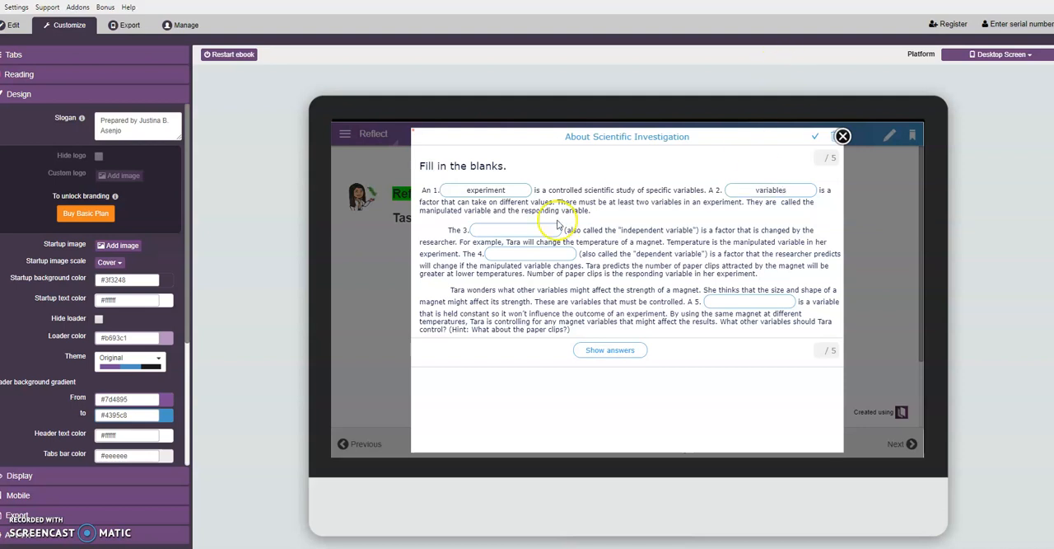
Step: Fill blanks 3 to 5 with 'manipulated variable', 'responding variable' and 'control'
left_click(527, 229)
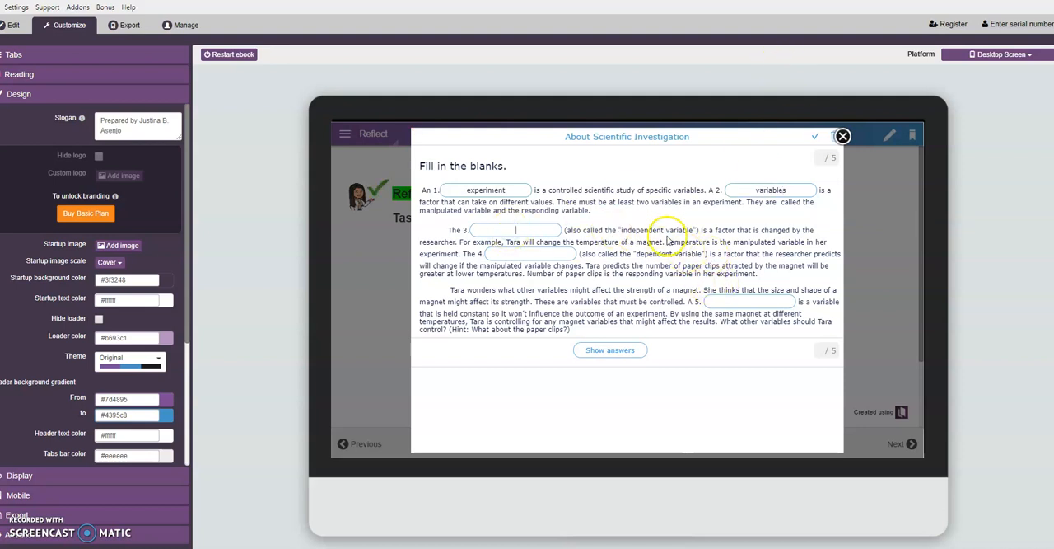
type("manipulated variable")
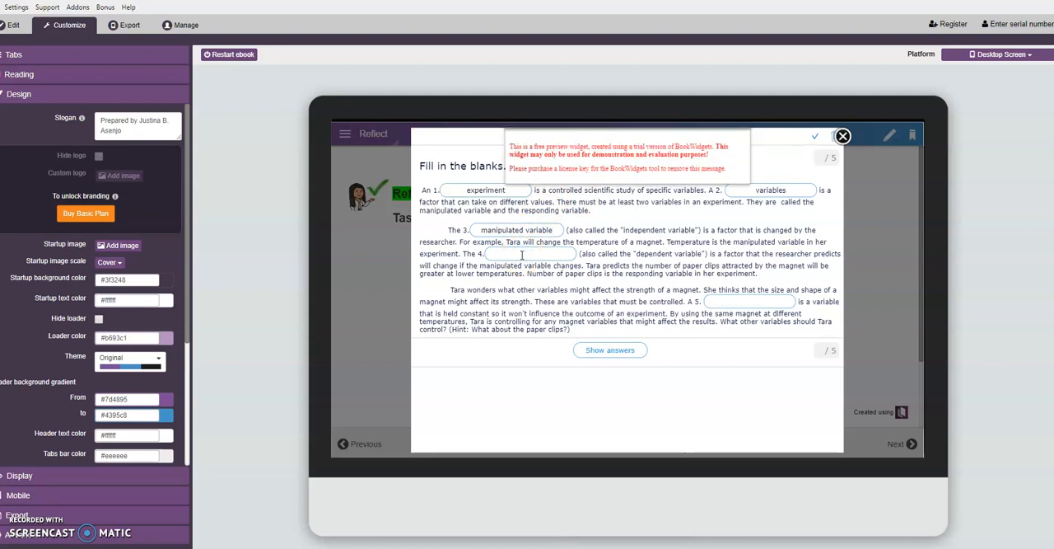
type("responding variable")
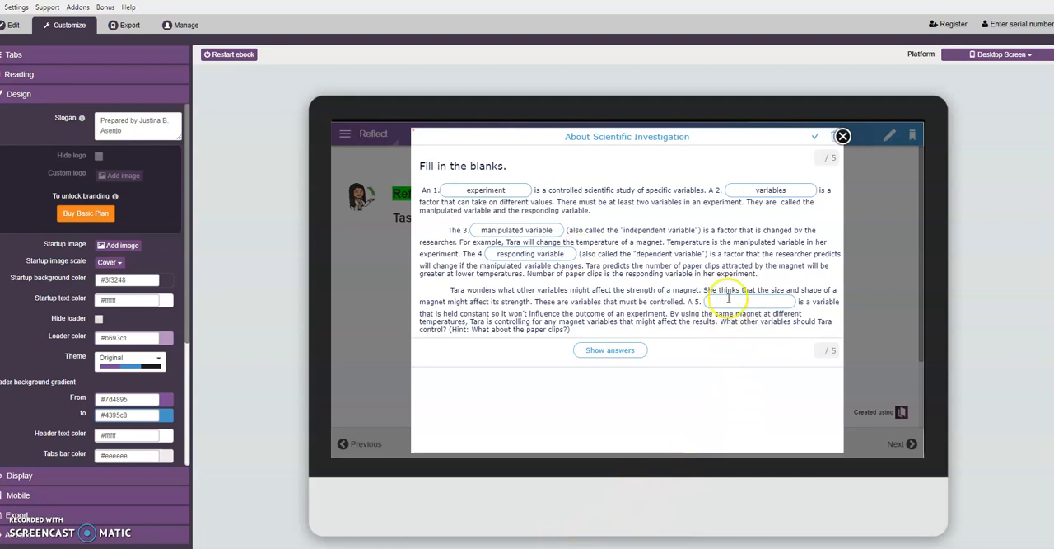
type("d")
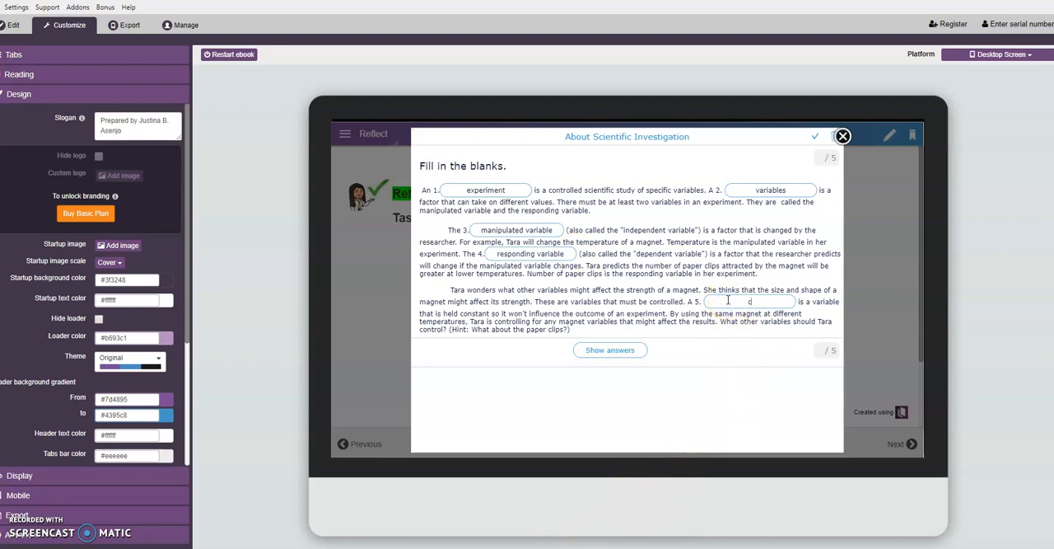
type("control")
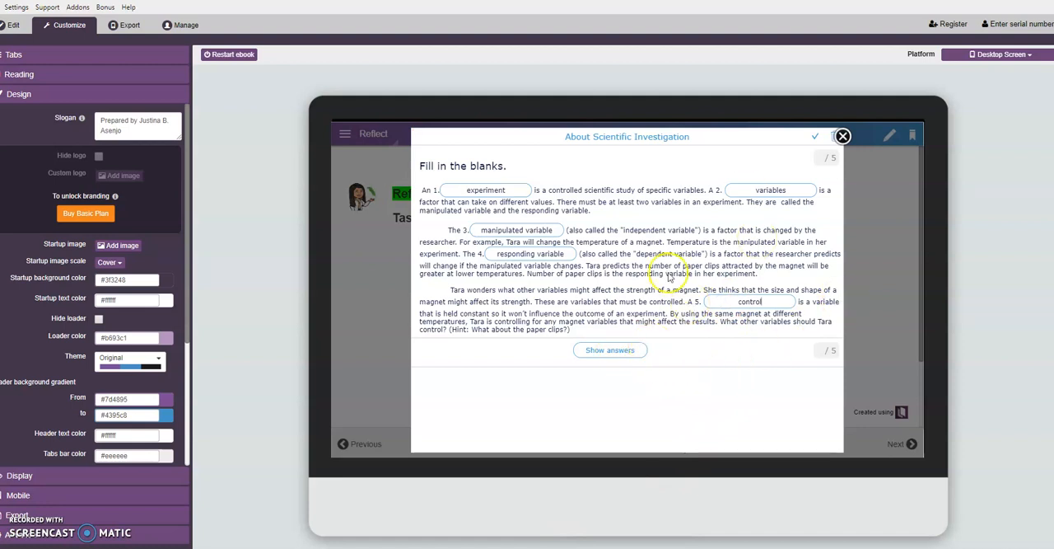
Step: Reveal the score of 4/5 with 'variables' marked wrong, then clear and close the activity
left_click(610, 349)
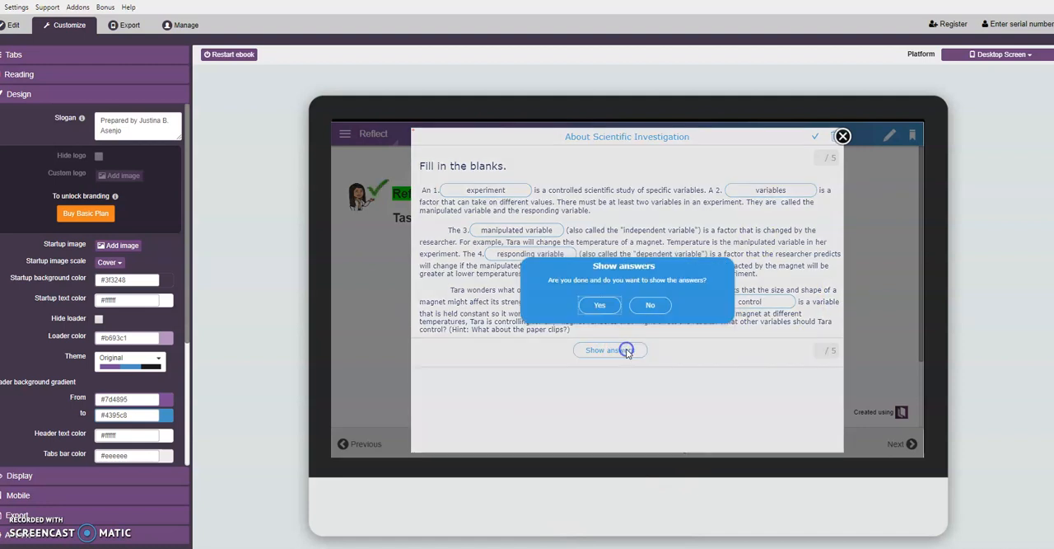
left_click(600, 305)
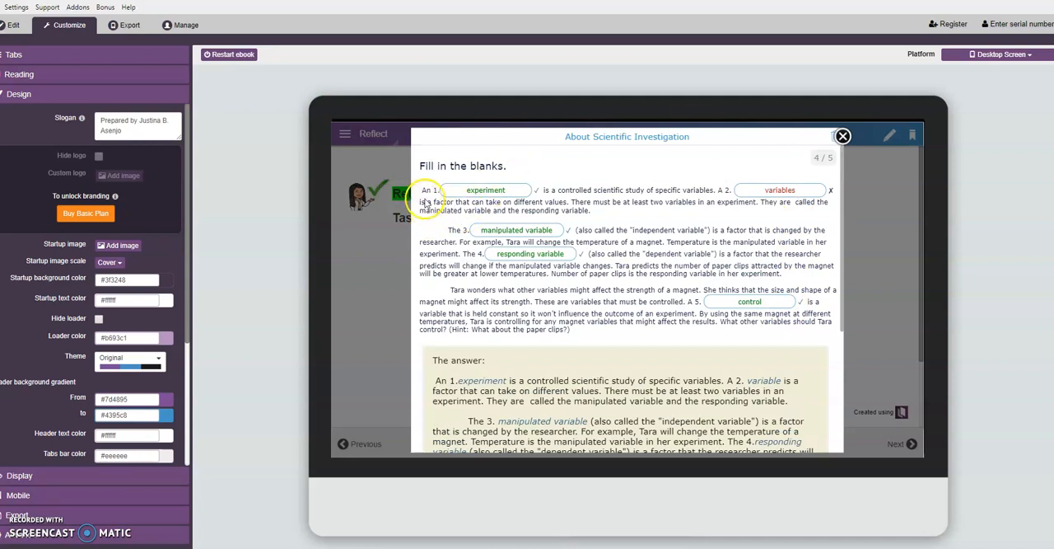
mouse_move(662, 195)
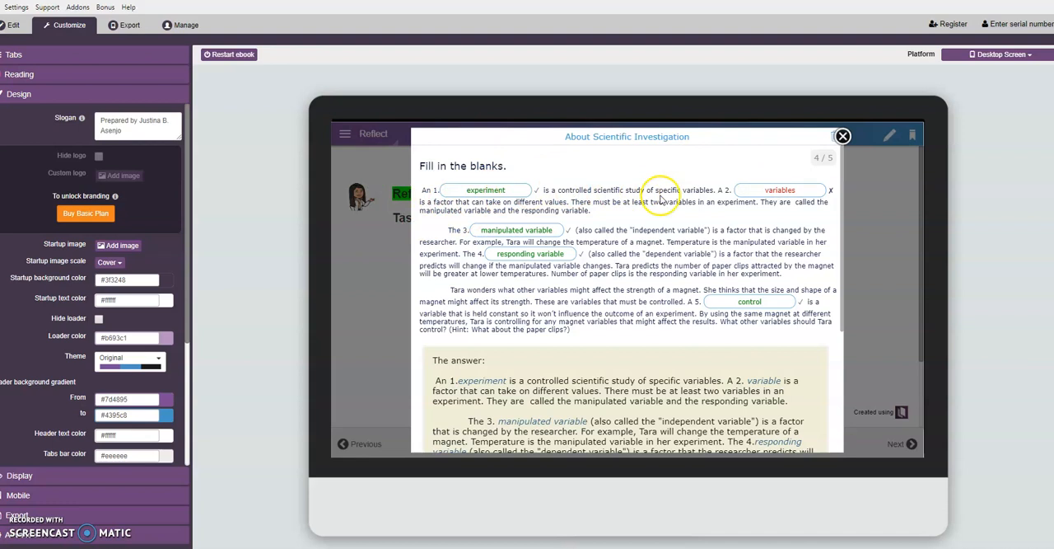
mouse_move(495, 206)
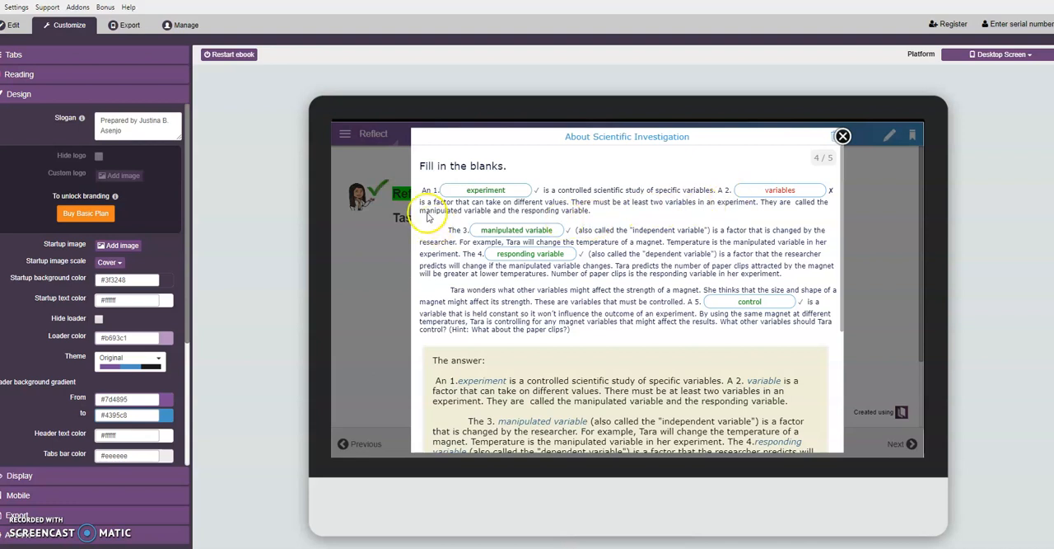
mouse_move(799, 194)
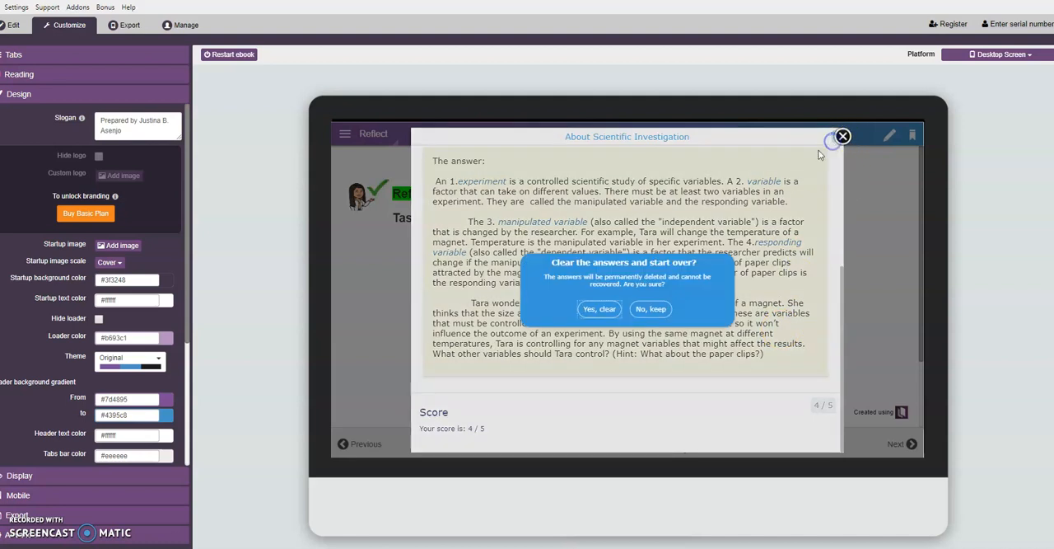
left_click(599, 308)
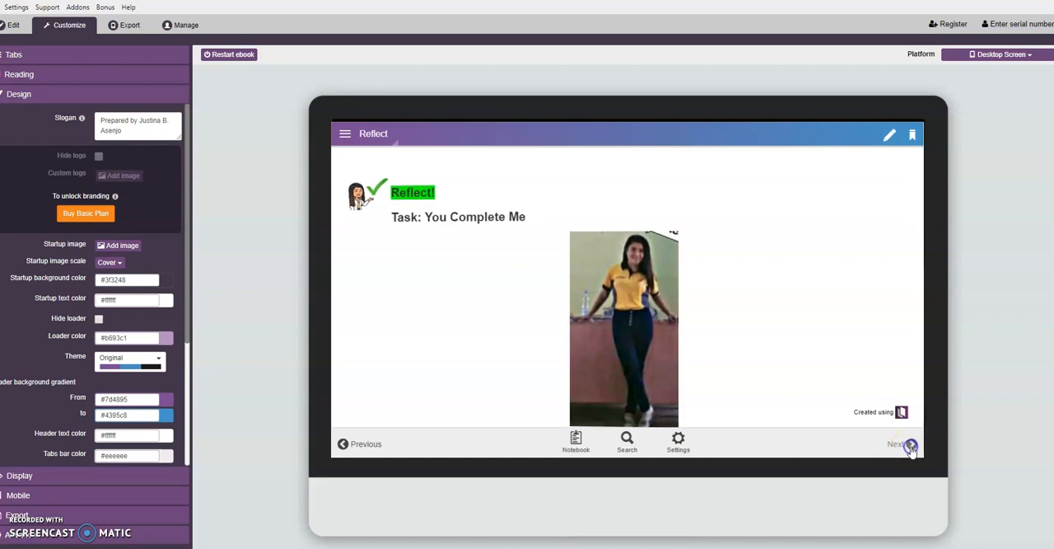
Step: Move to the Assess what you have learned quiz page and scroll through its questions
left_click(912, 445)
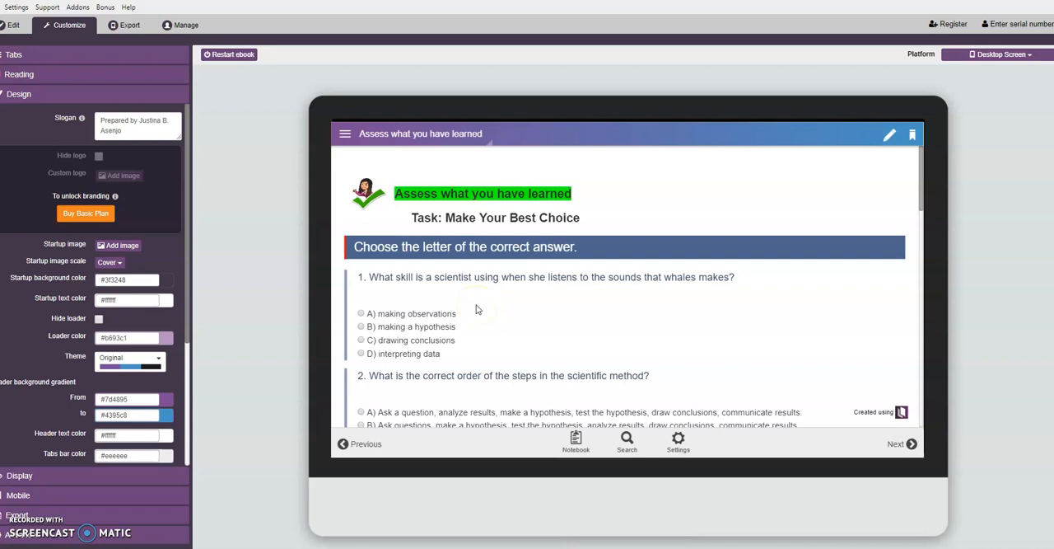
scroll("down", 3)
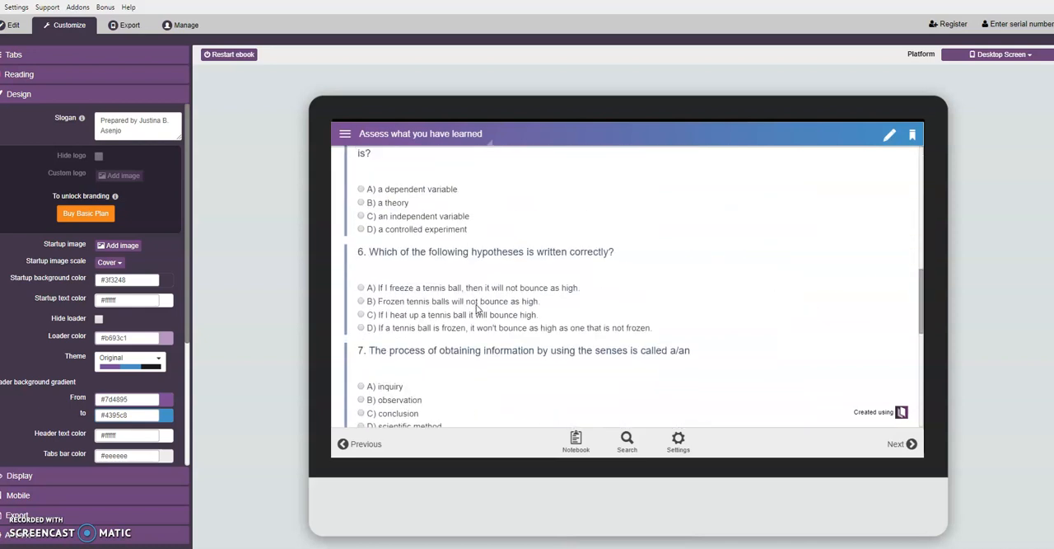
scroll("down", 3)
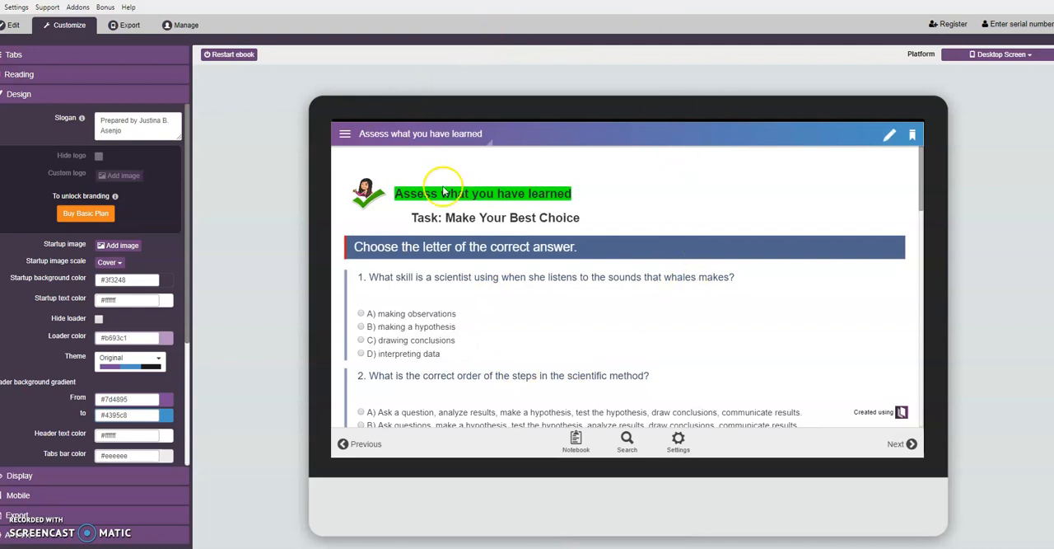
mouse_move(358, 86)
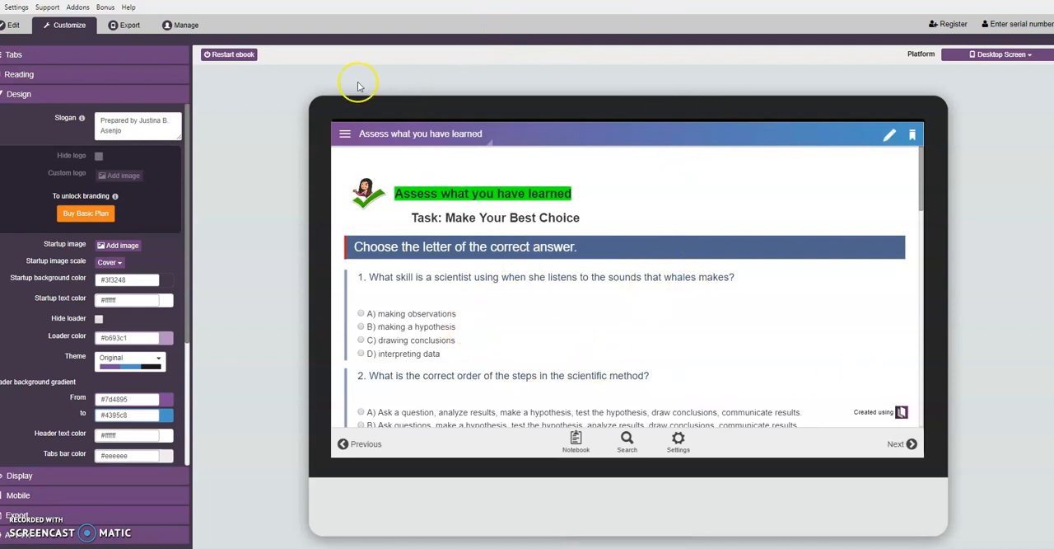
mouse_move(686, 226)
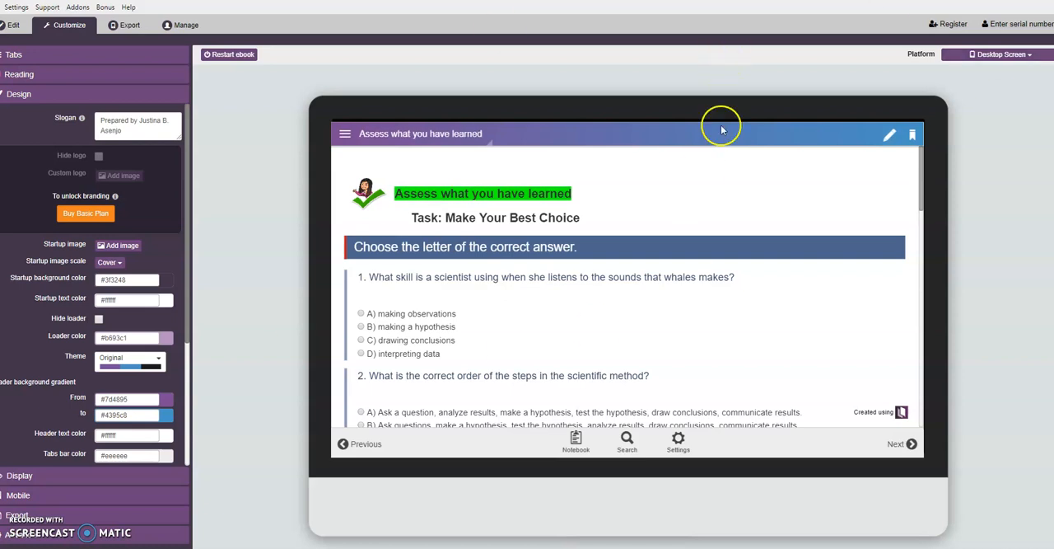
mouse_move(713, 321)
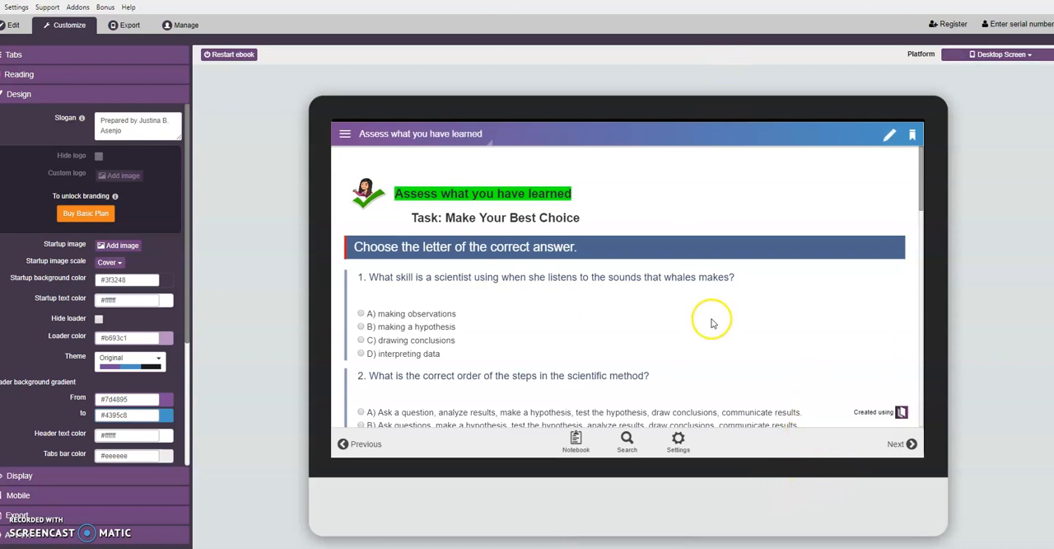
mouse_move(610, 365)
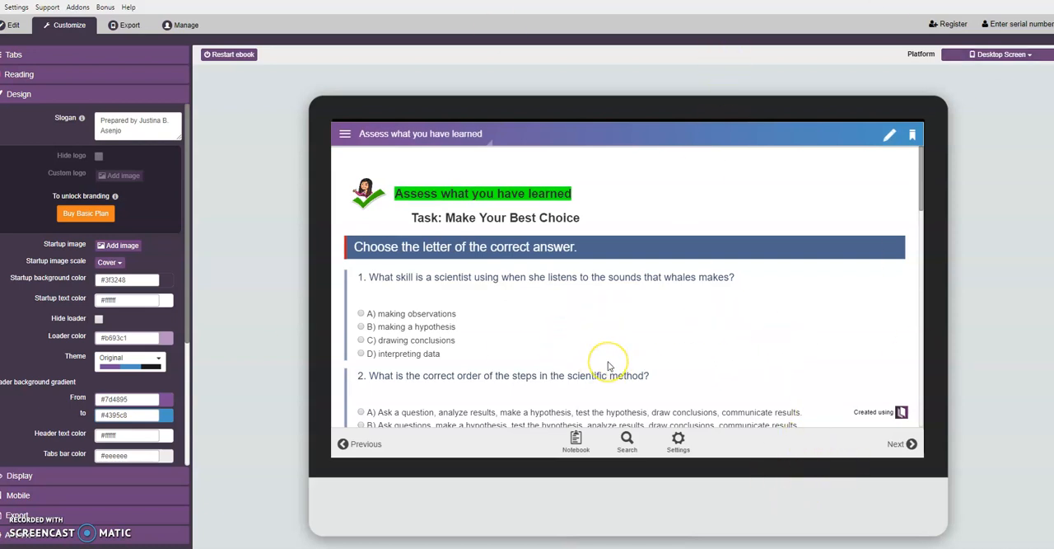
mouse_move(602, 329)
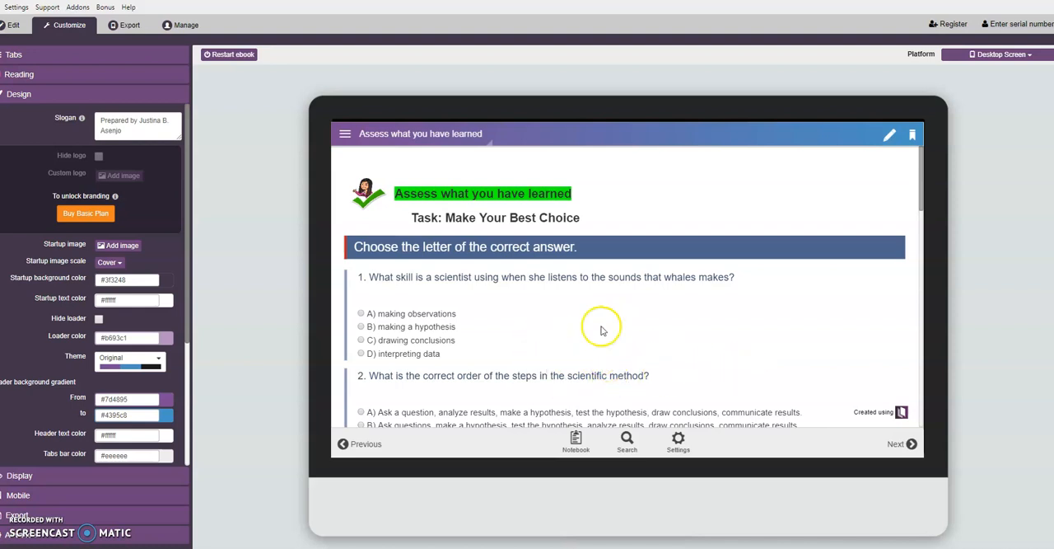
mouse_move(630, 354)
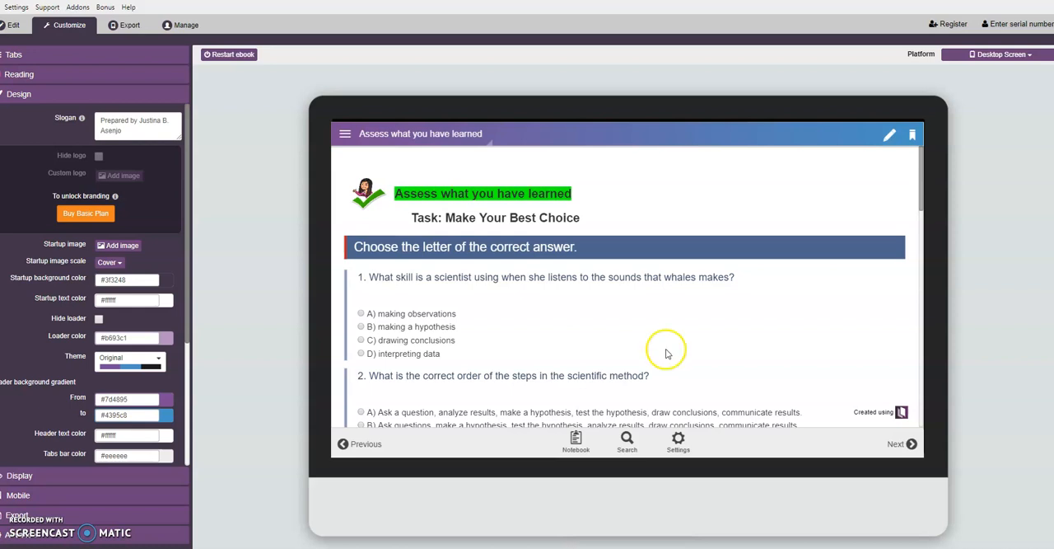
mouse_move(634, 363)
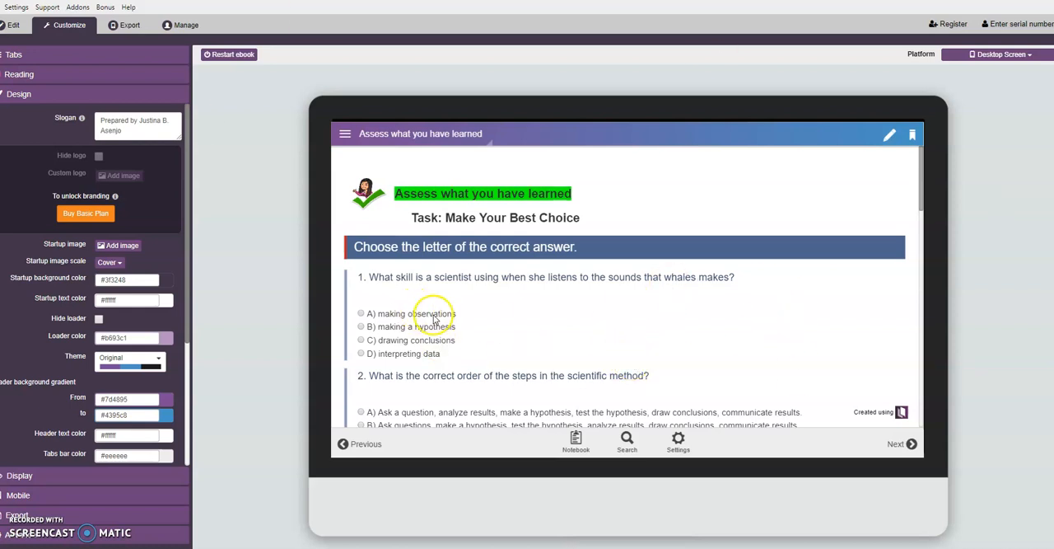
mouse_move(520, 303)
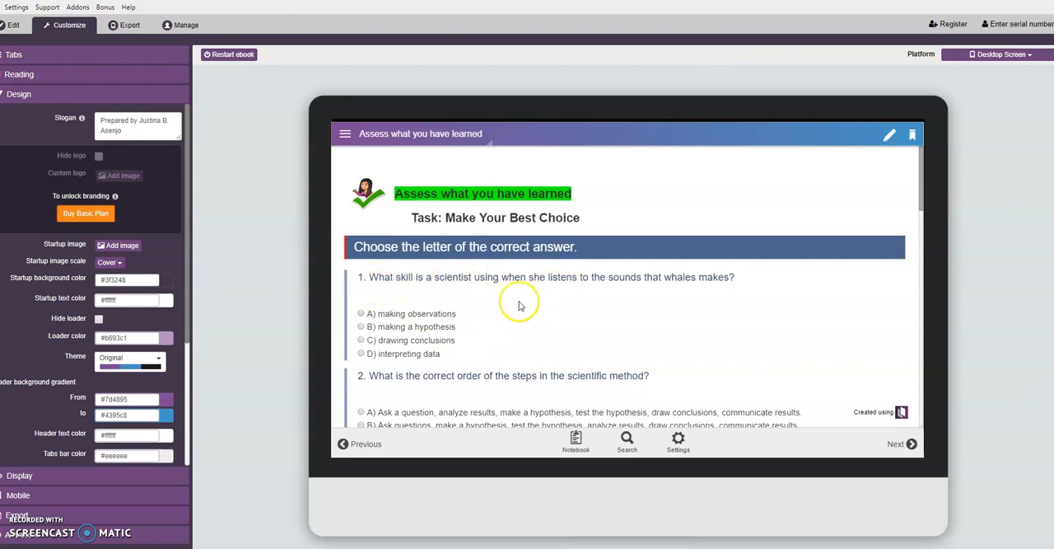
mouse_move(334, 320)
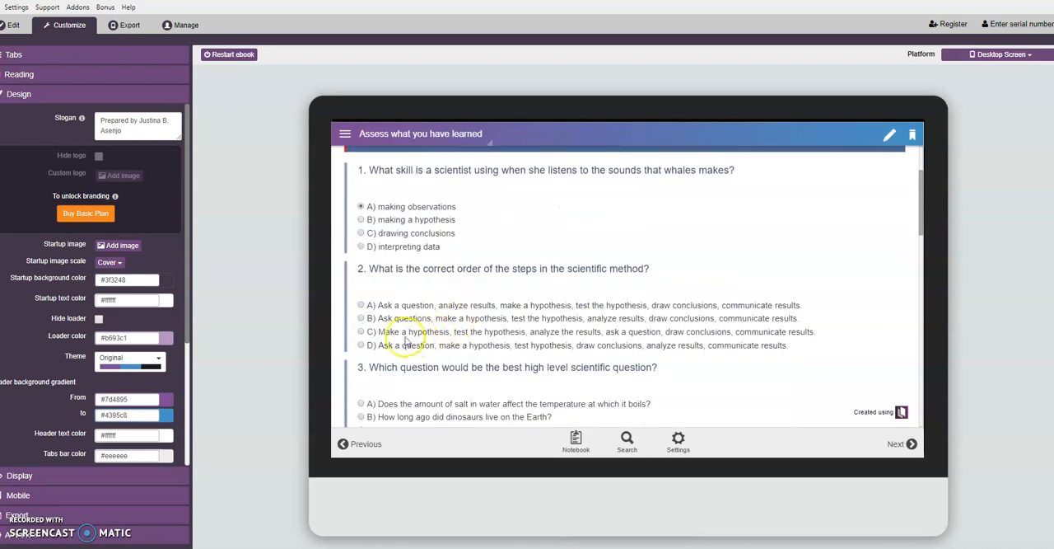
Step: Choose answers for assessment questions 2 and 5 while moving down through questions 2–8
left_click(361, 318)
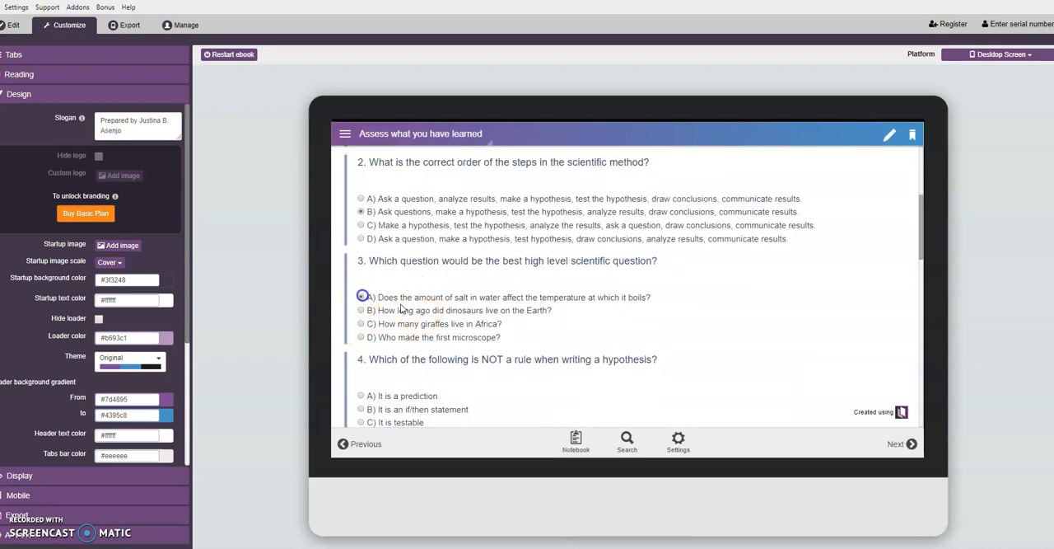
scroll("down", 3)
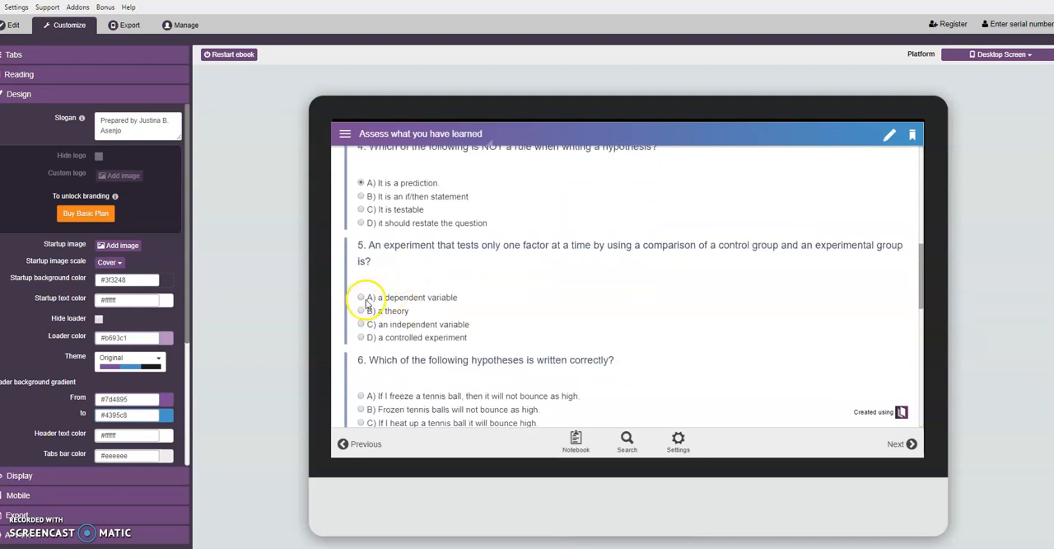
left_click(361, 337)
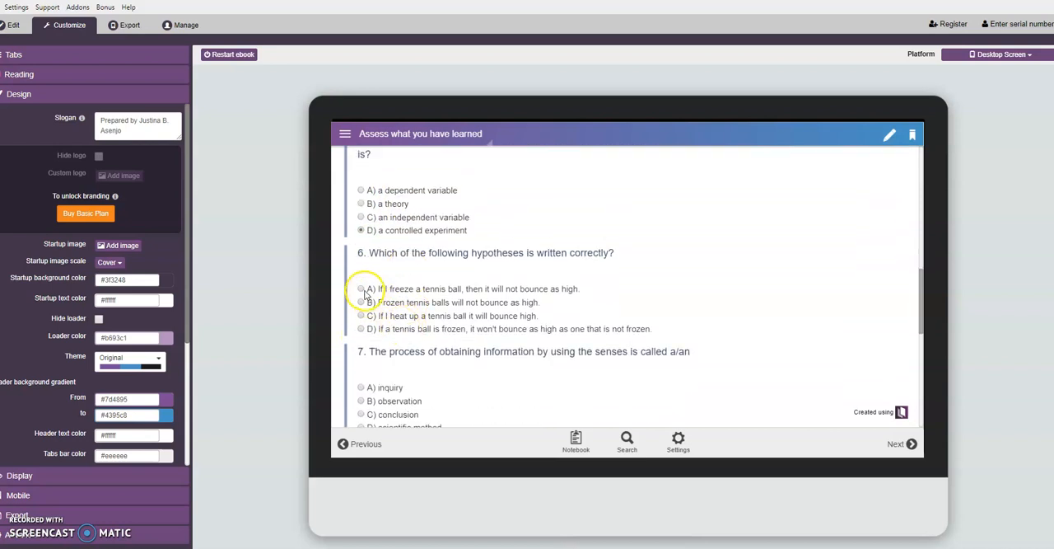
scroll("down", 3)
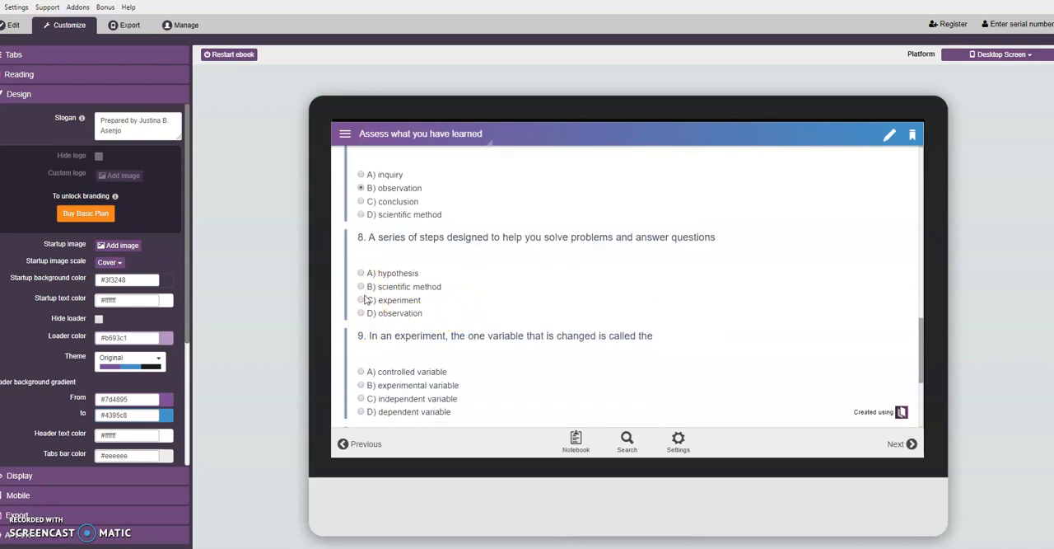
scroll("down", 3)
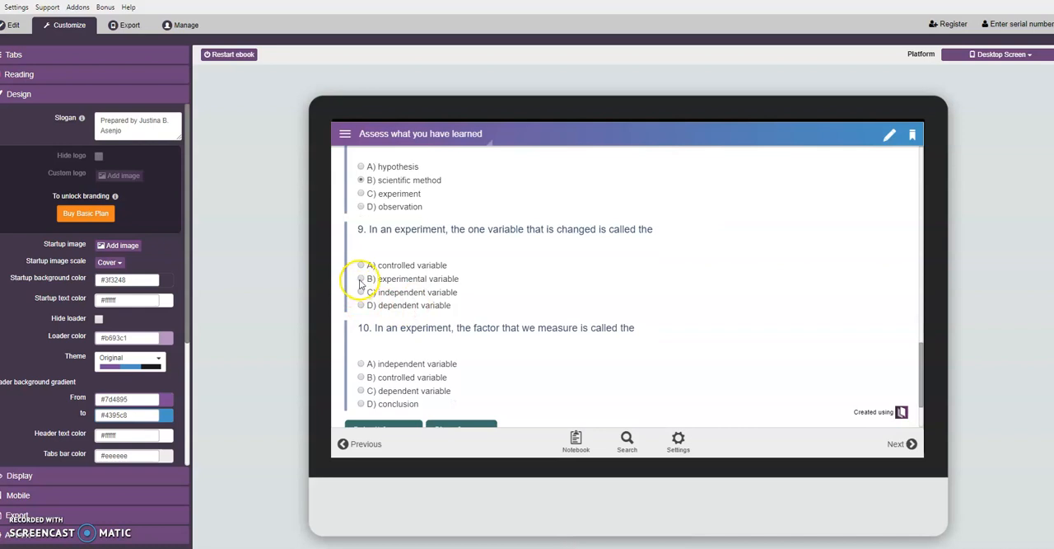
scroll("down", 3)
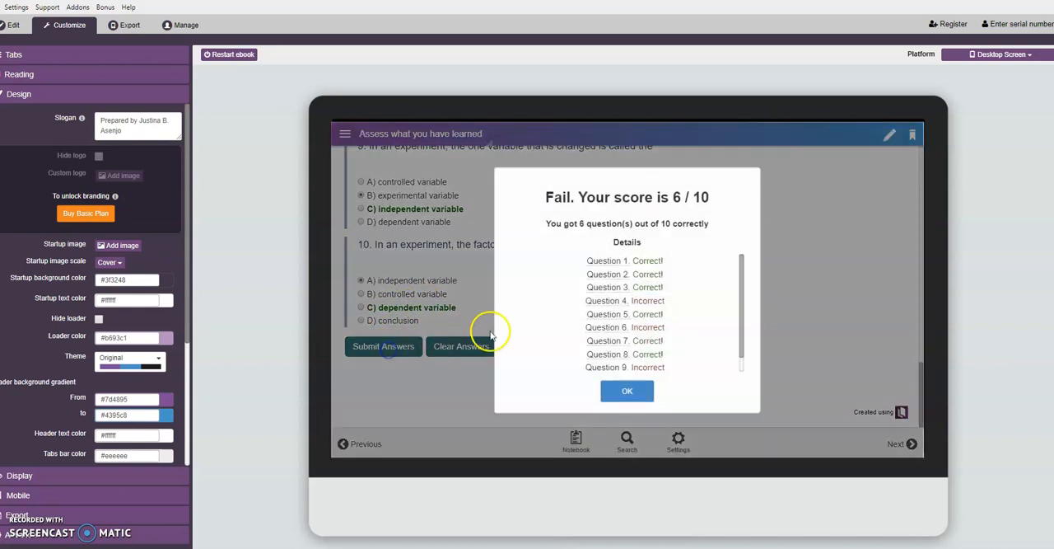
mouse_move(676, 311)
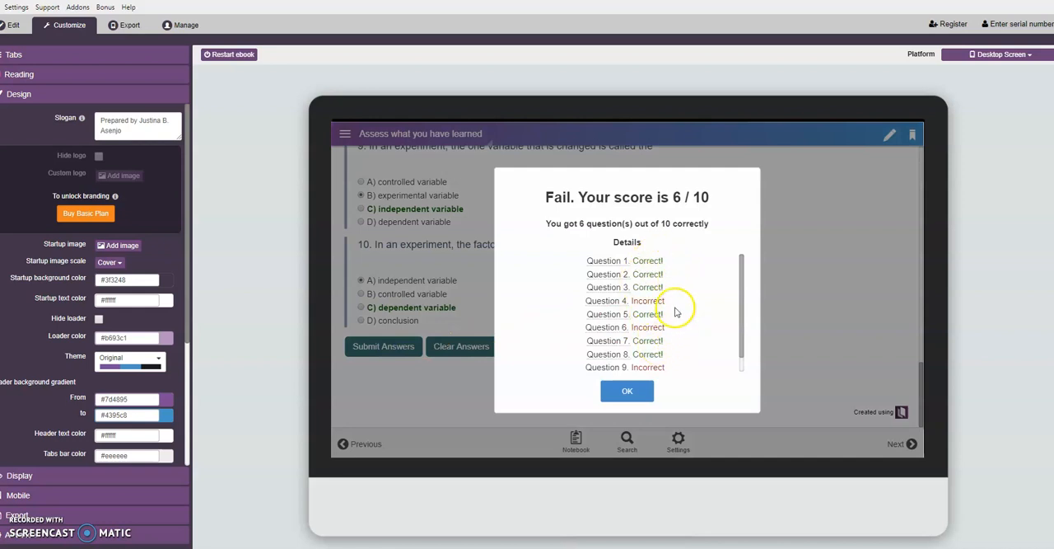
mouse_move(618, 204)
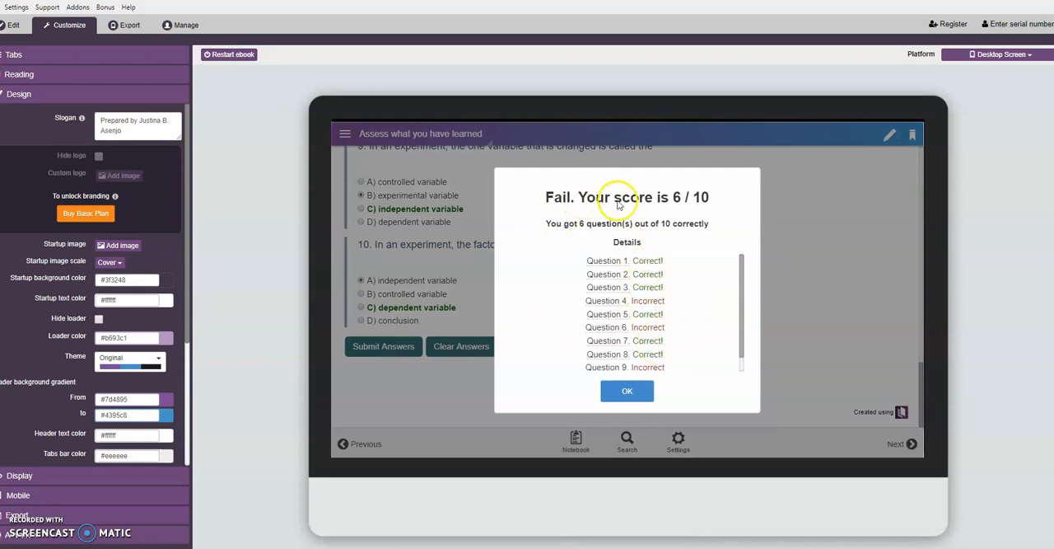
mouse_move(580, 201)
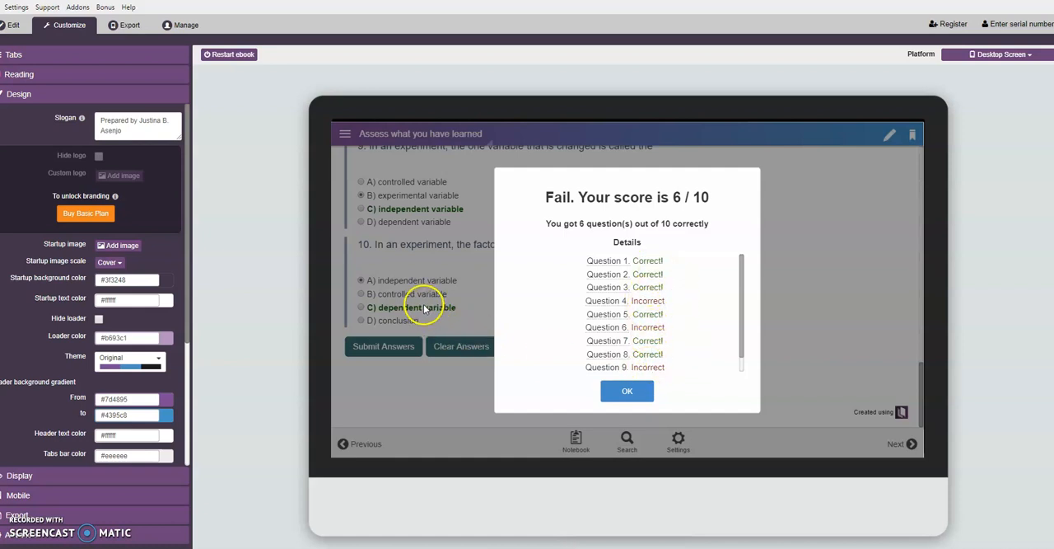
Step: Review the 6/10 score details through question 10 and dismiss the results popup
scroll("down", 3)
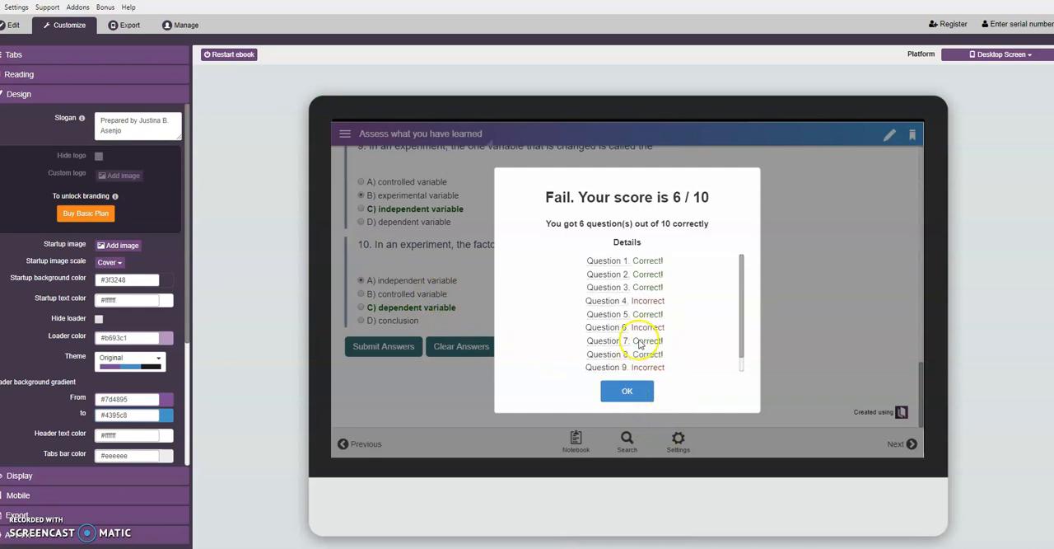
scroll("down", 3)
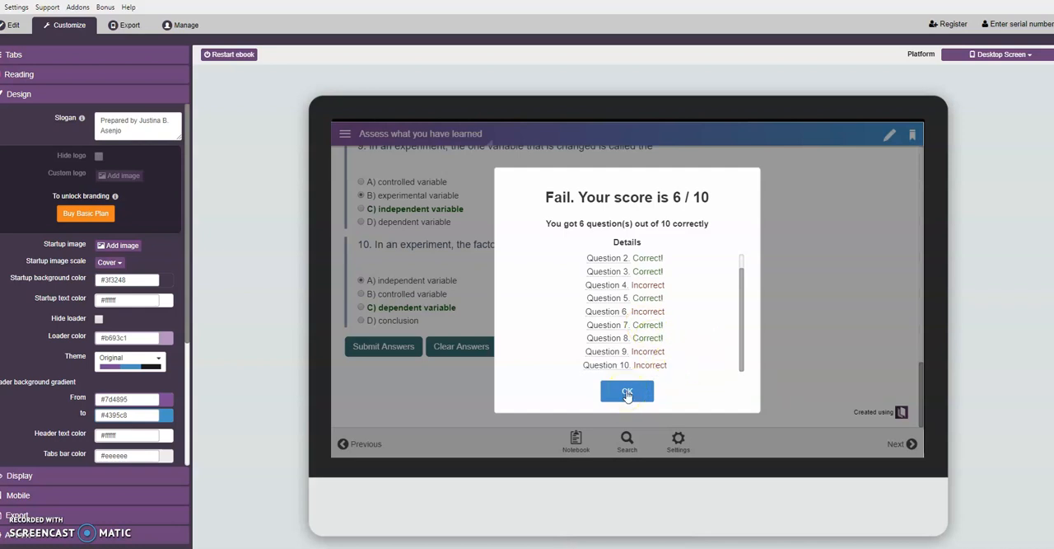
left_click(627, 390)
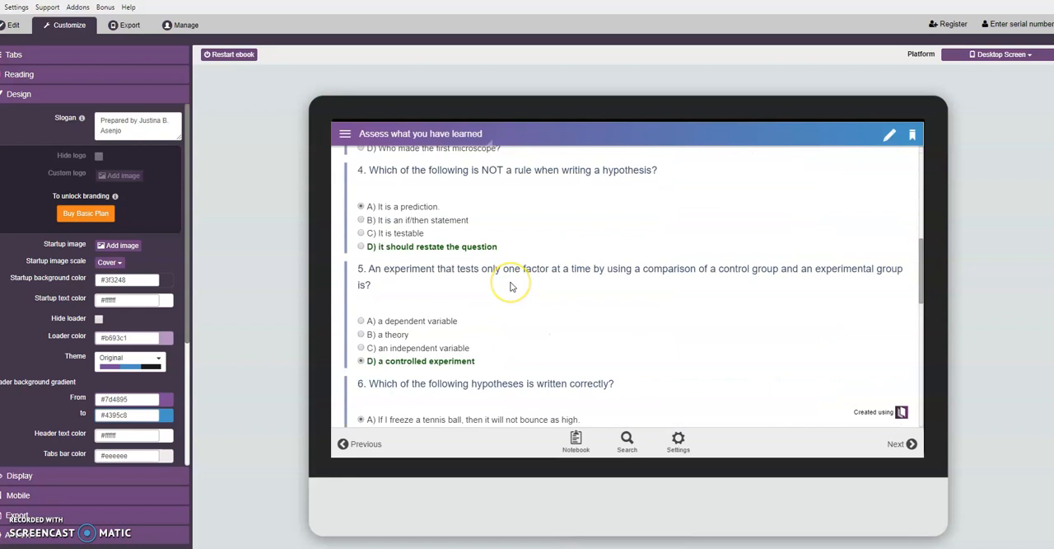
Step: Scroll the assessment page to review the correct answers highlighted in green
scroll("down", 3)
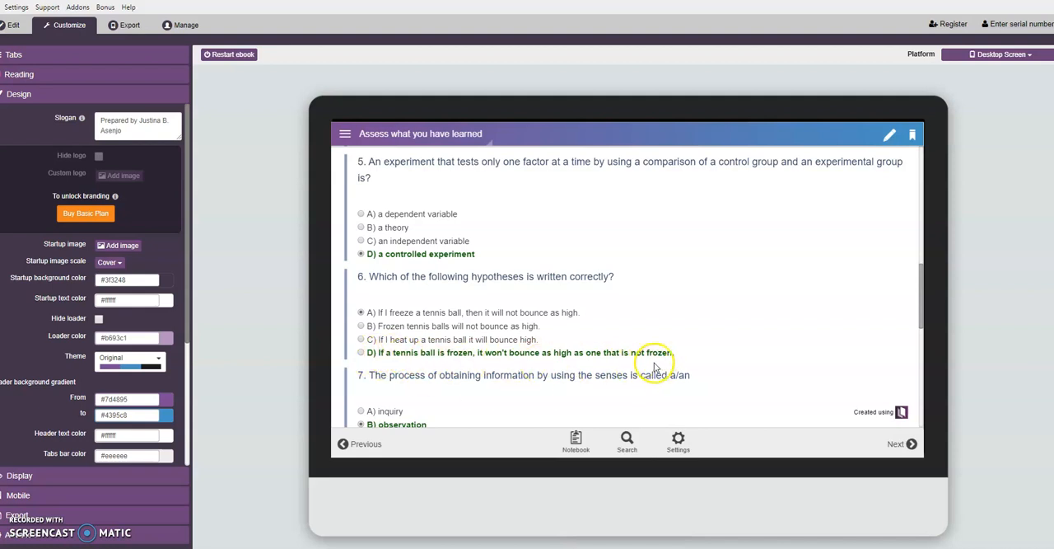
mouse_move(593, 382)
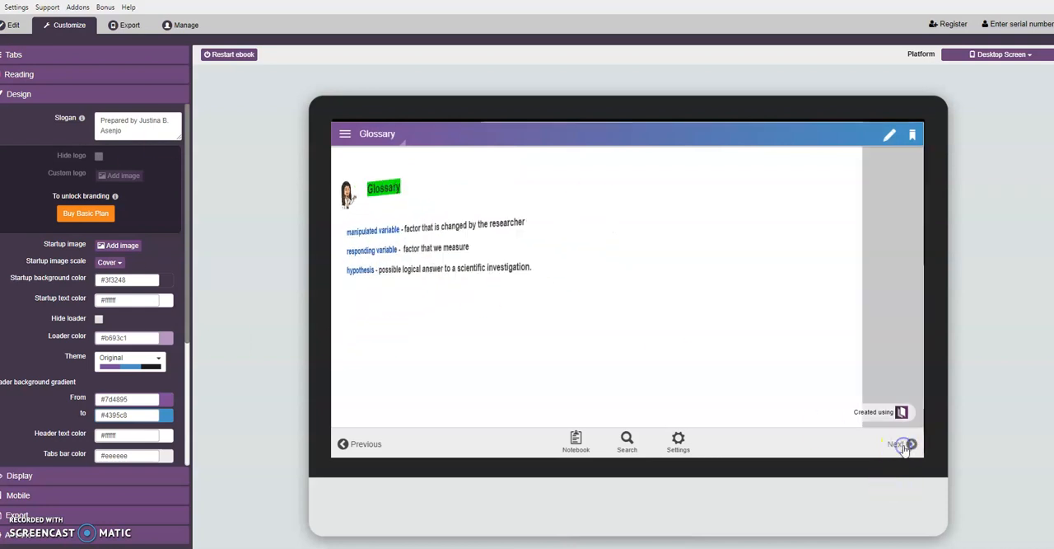
Step: Advance the preview to the Answer Key with its five Reflect answers, then to References
left_click(913, 444)
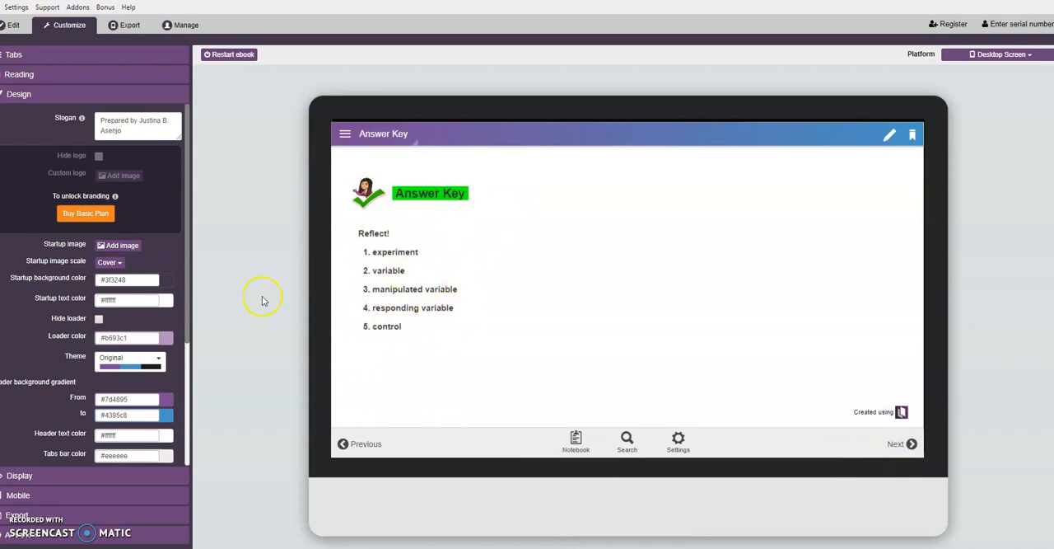
mouse_move(212, 327)
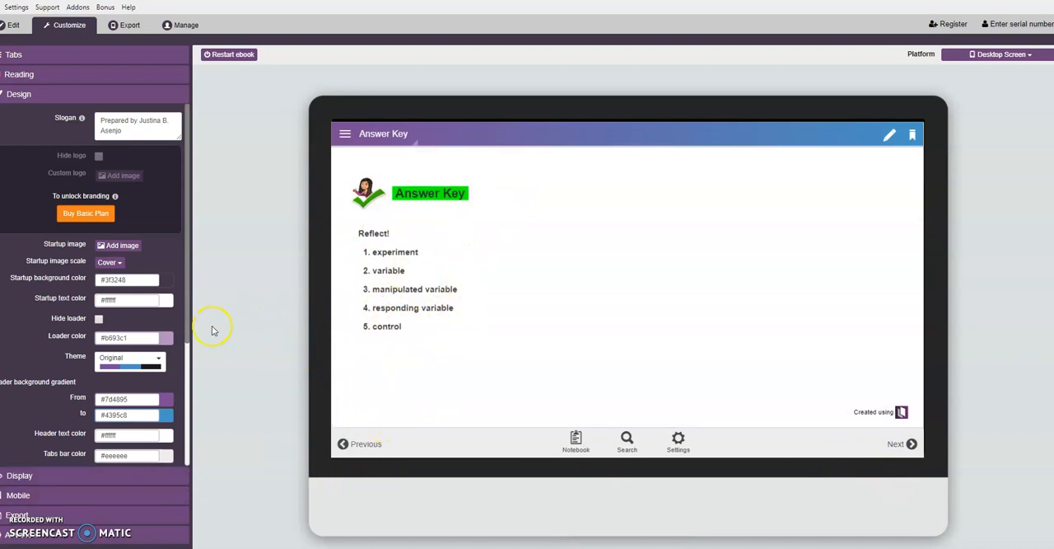
mouse_move(467, 262)
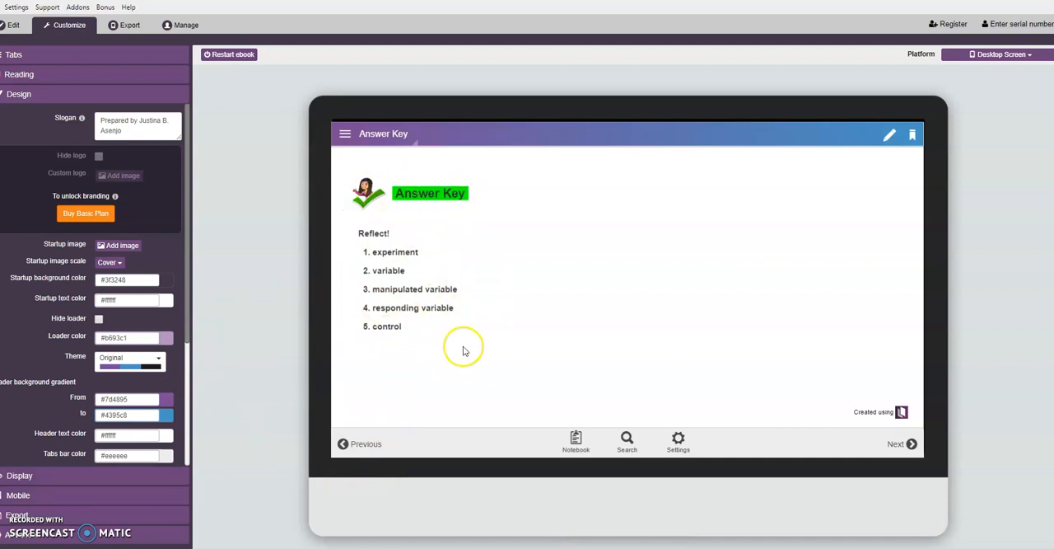
mouse_move(369, 331)
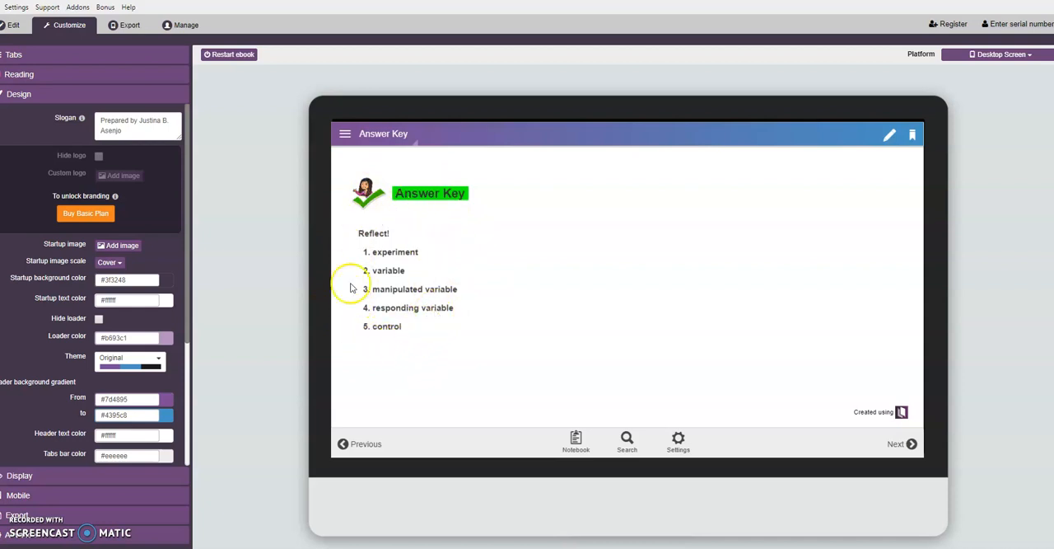
mouse_move(419, 244)
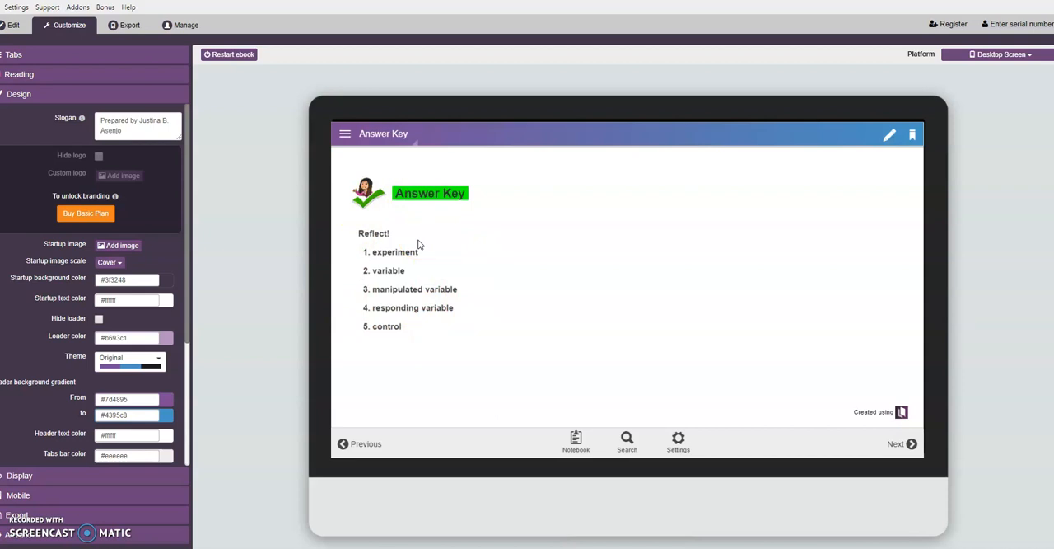
mouse_move(732, 374)
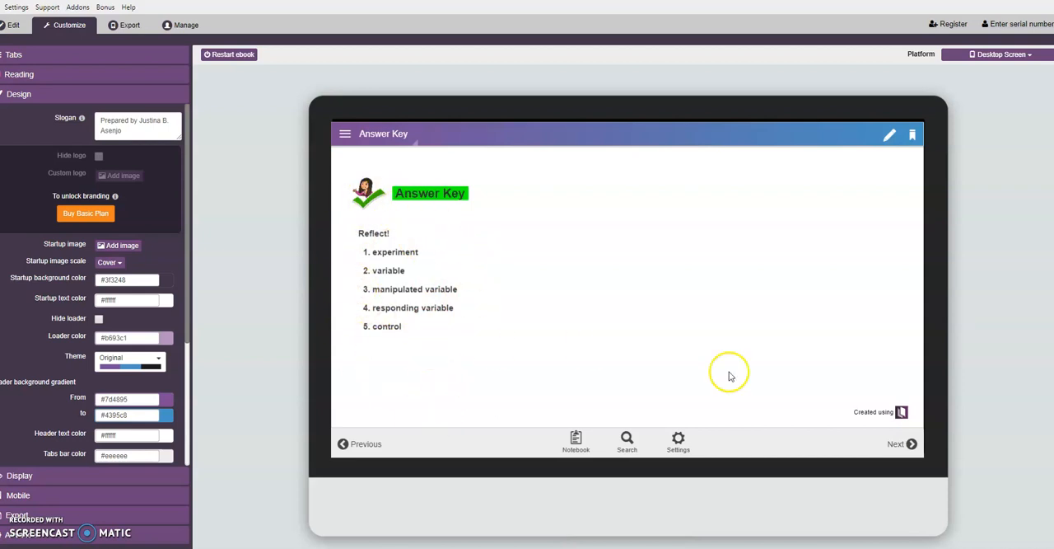
mouse_move(774, 433)
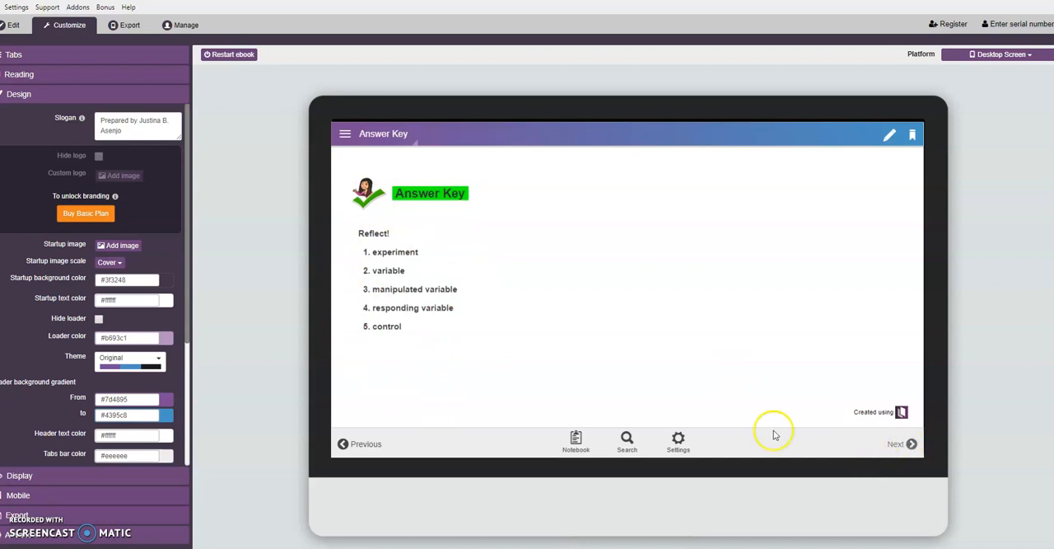
mouse_move(378, 326)
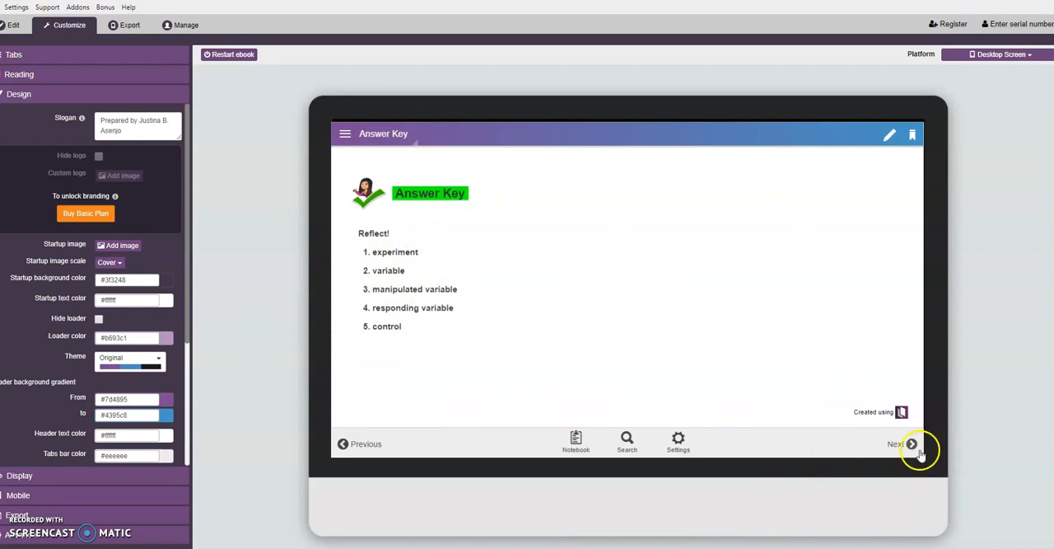
left_click(914, 444)
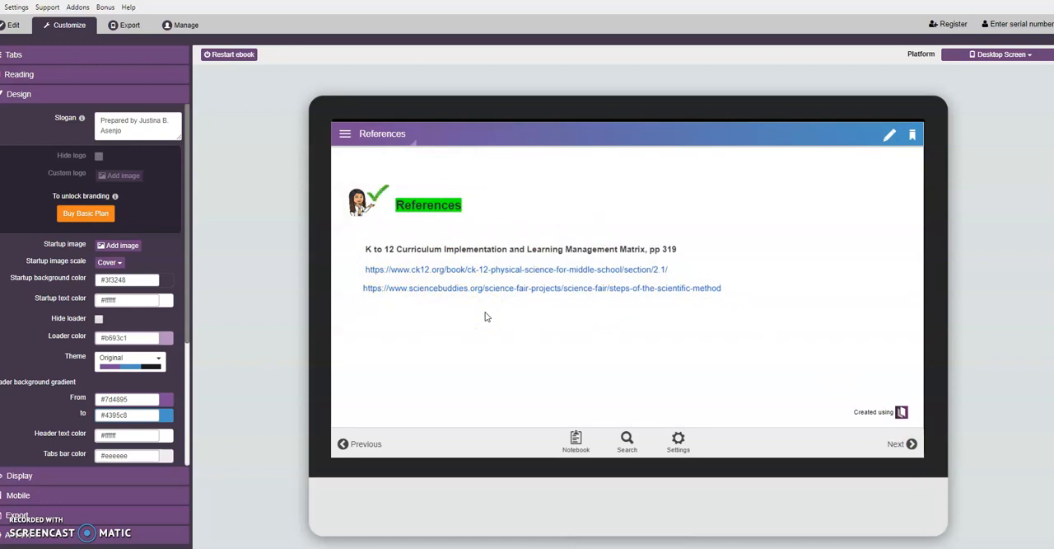
mouse_move(492, 313)
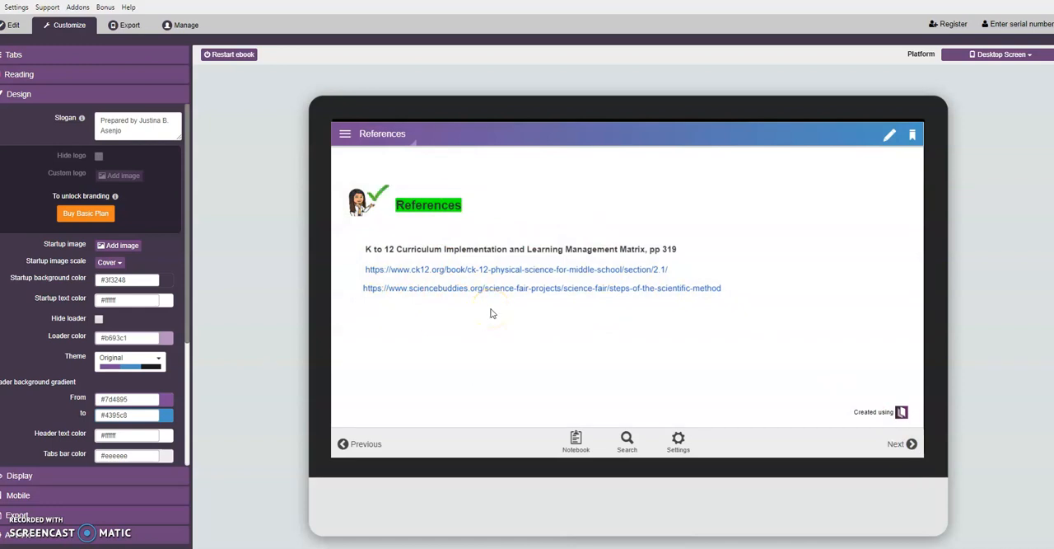